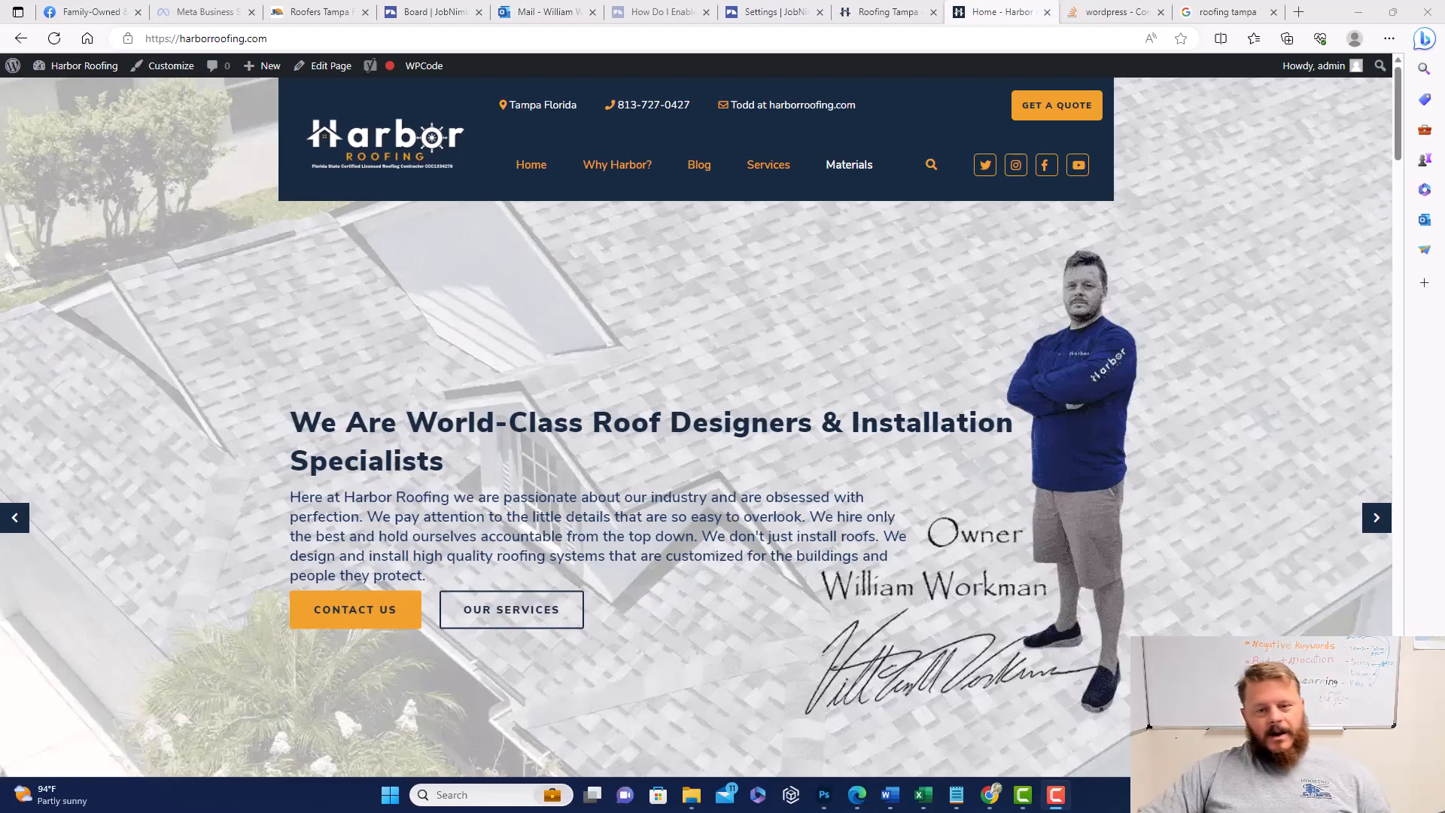
Scroll the Harbor Roofing home page down to the Free Roof Estimate form and its submit section
scroll(down, 3)
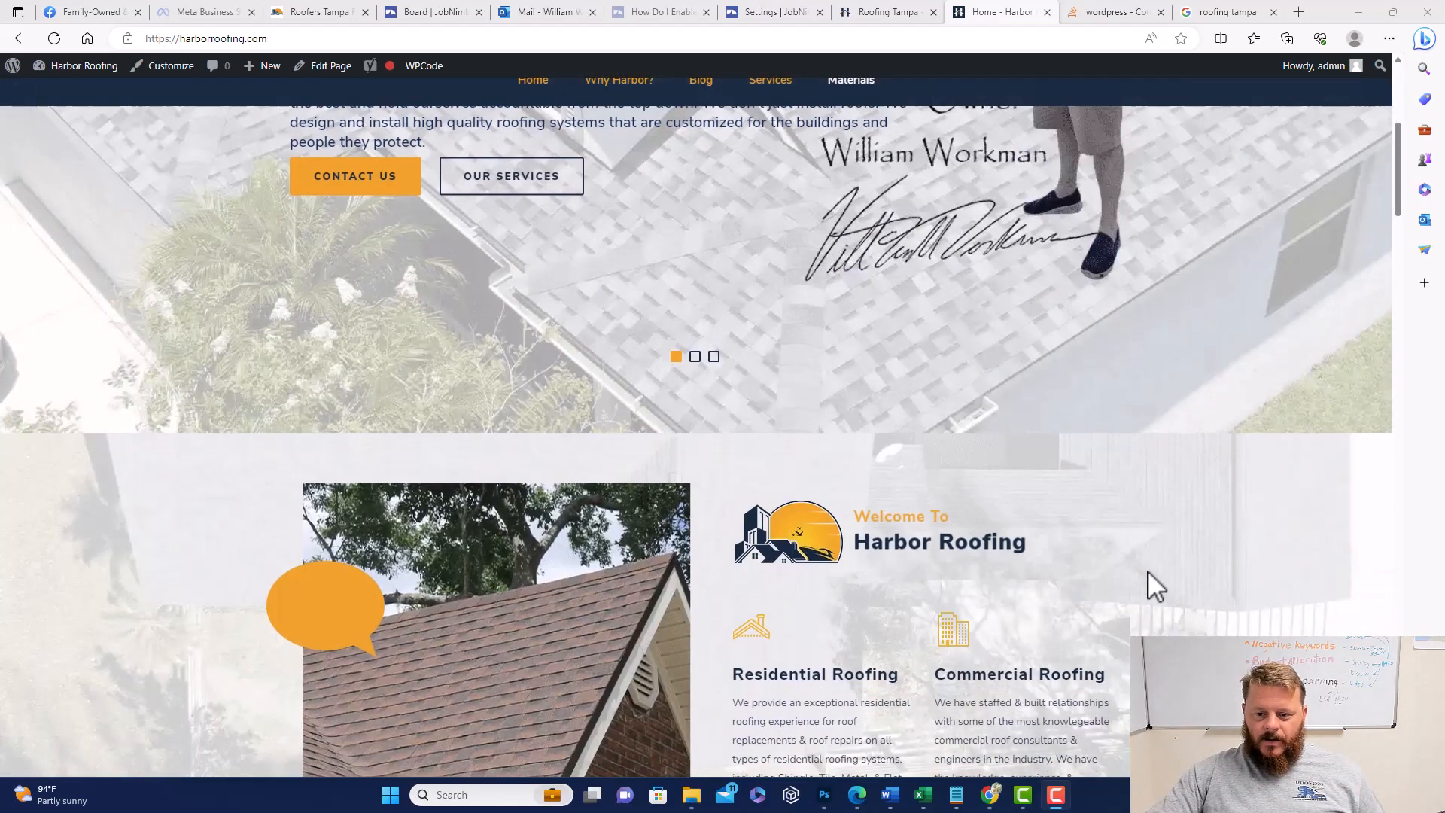
scroll(down, 3)
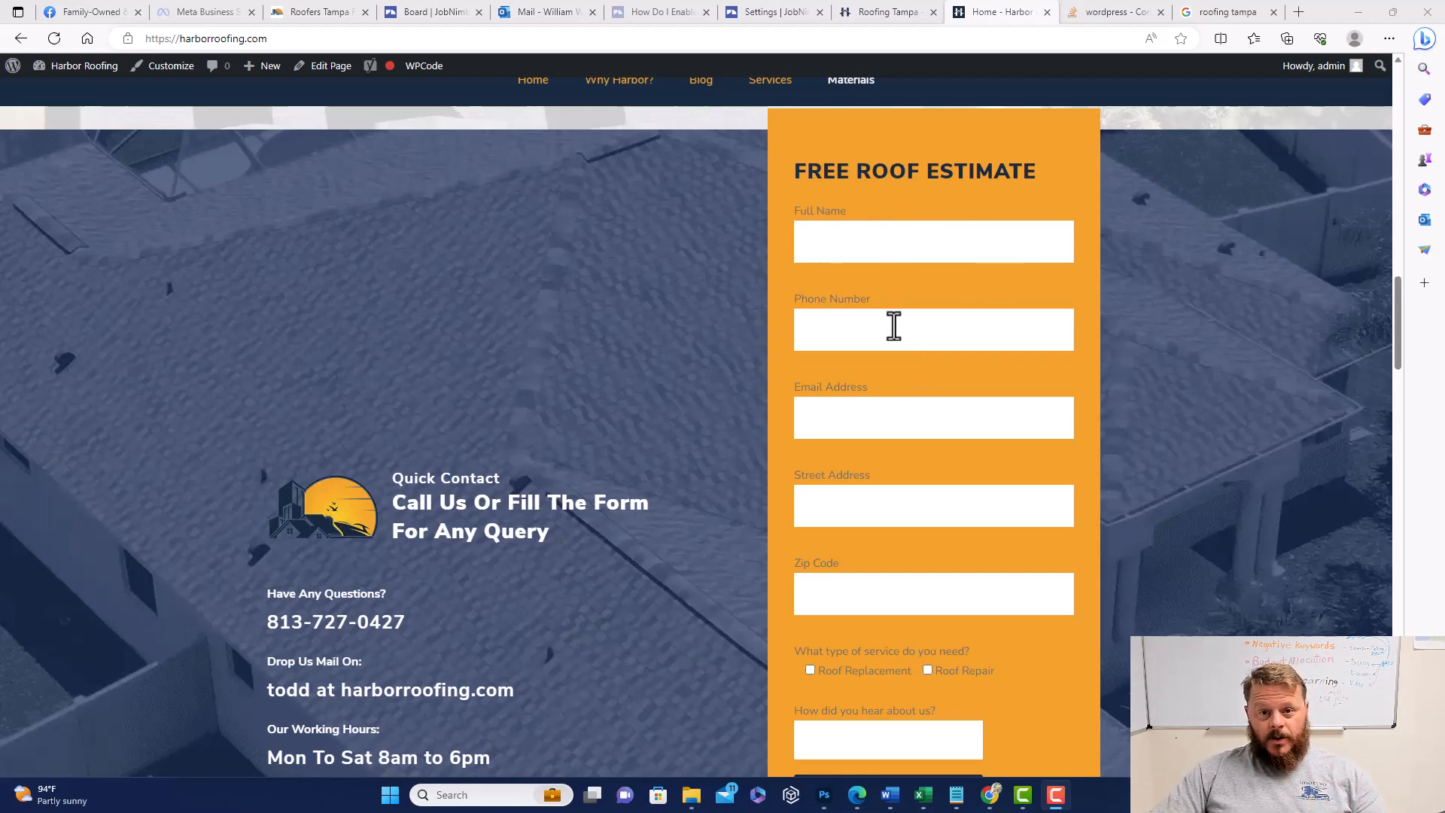
mouse_move(884, 417)
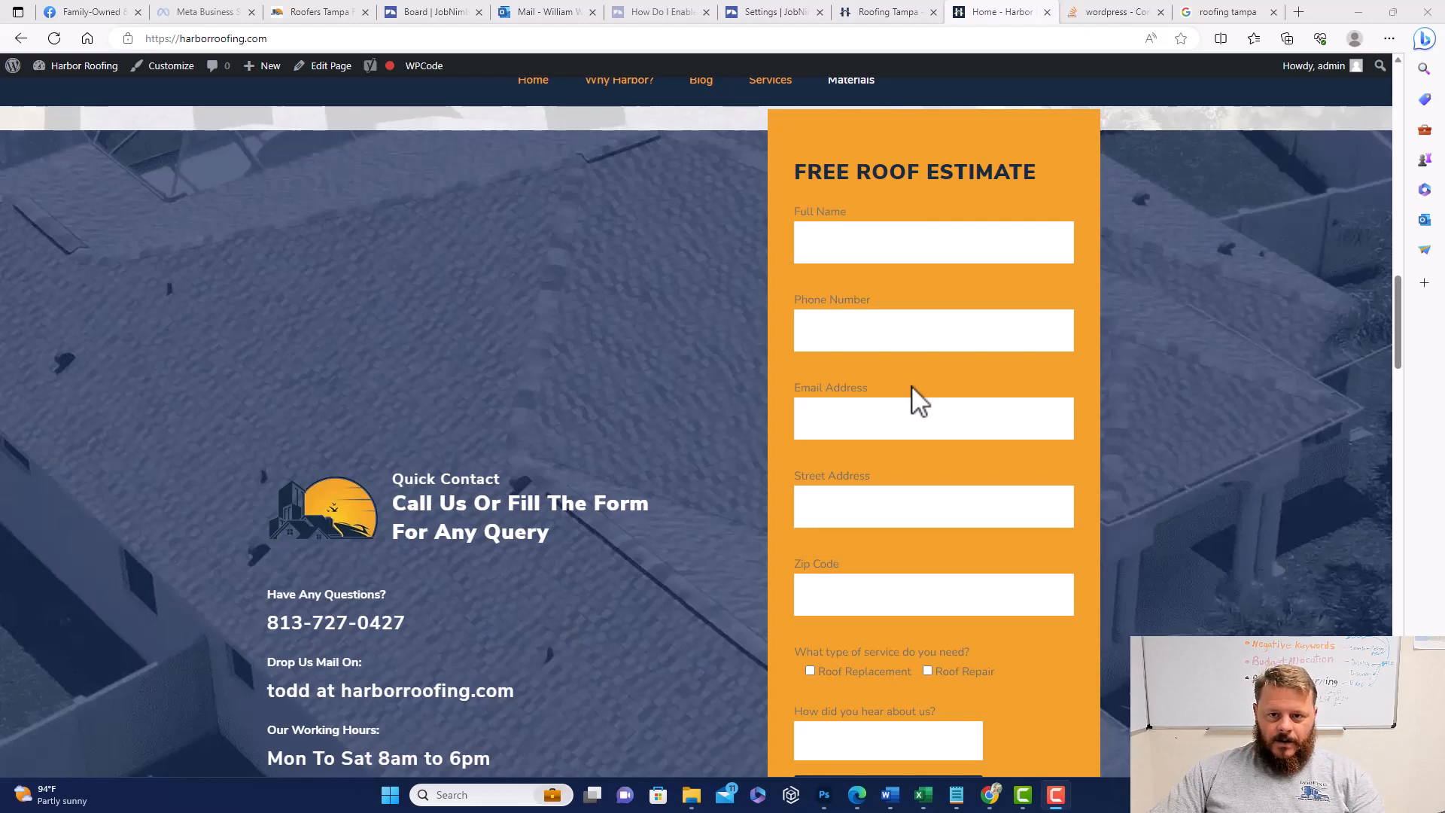
scroll(down, 3)
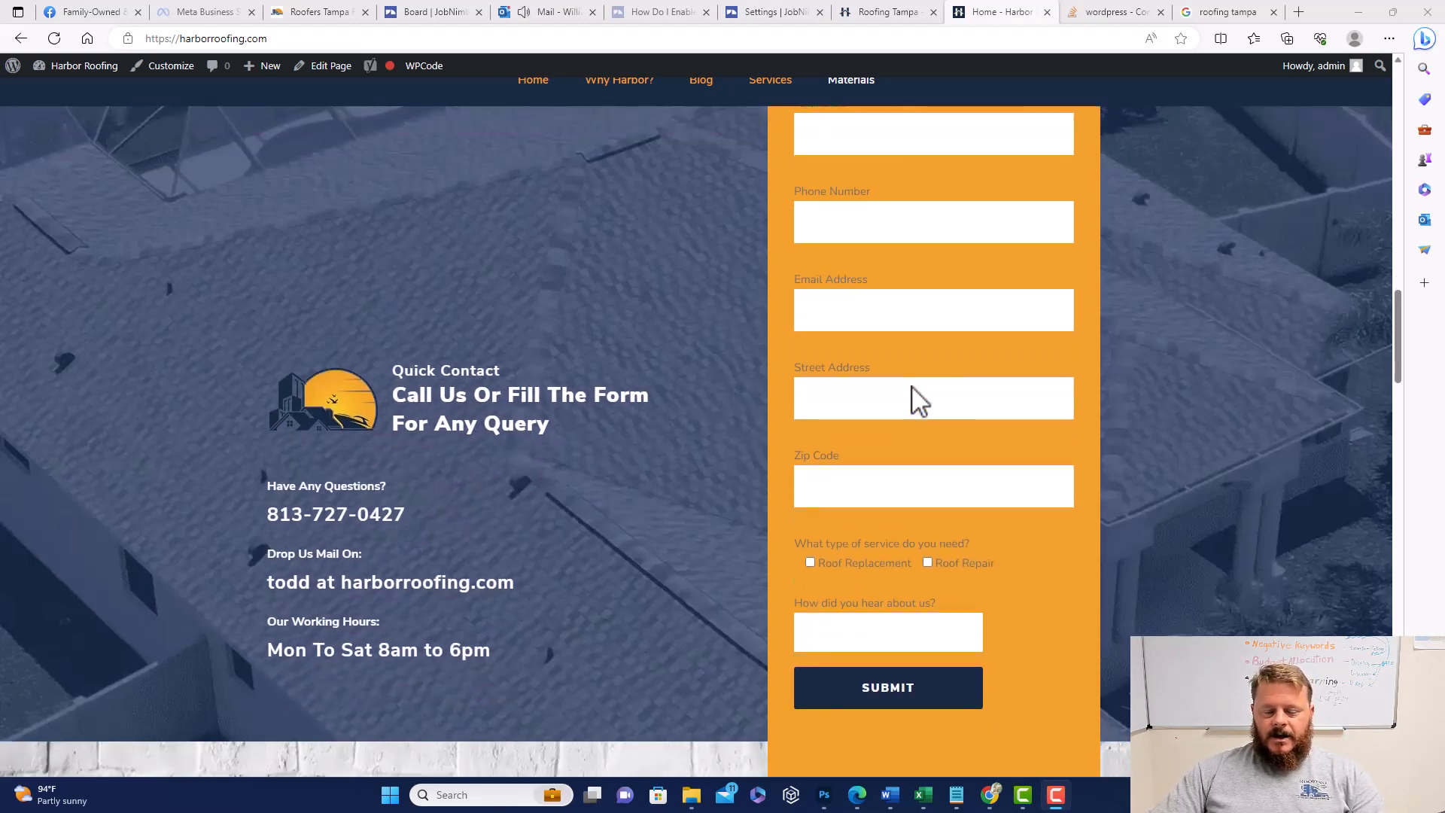
scroll(down, 3)
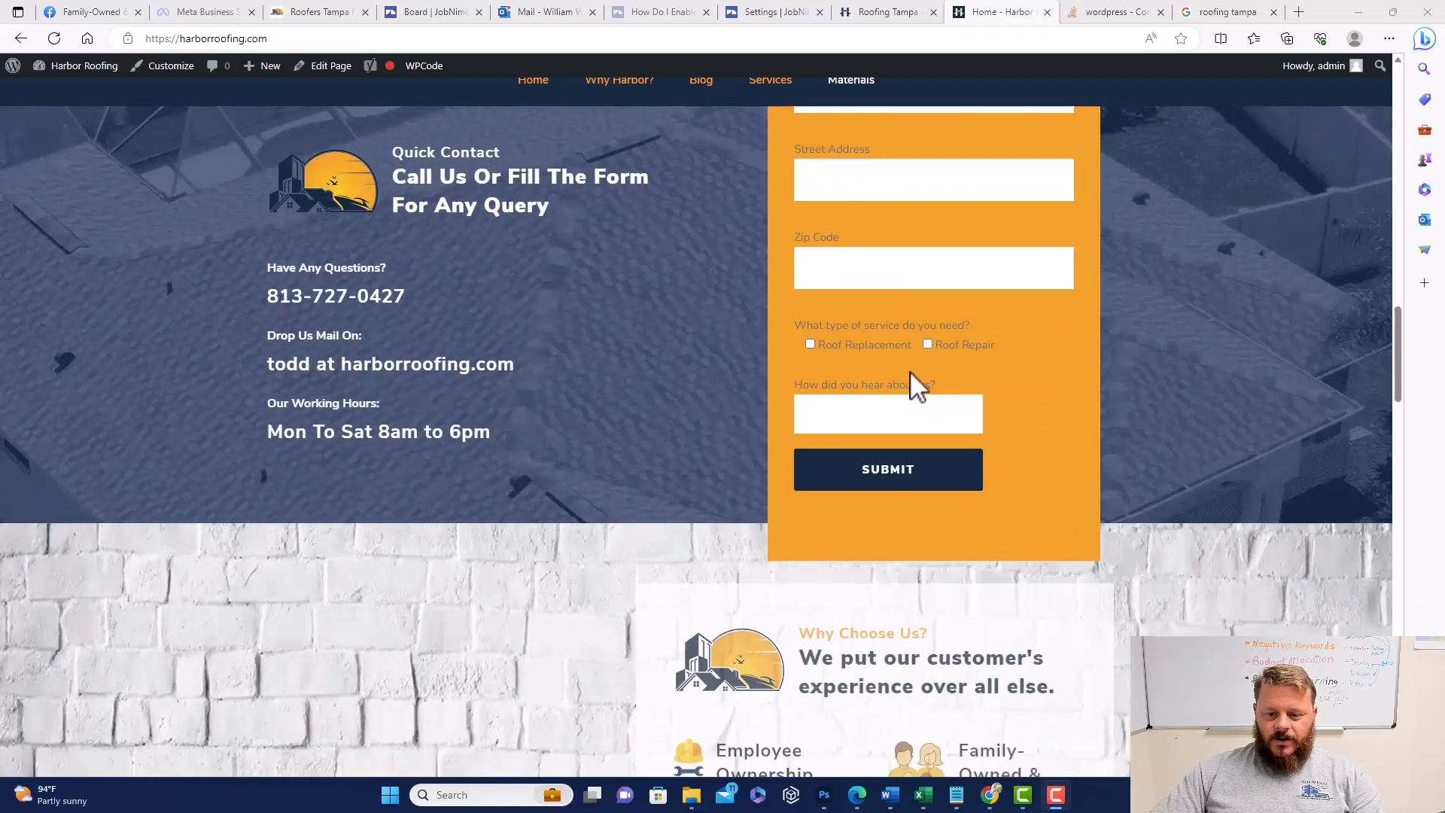
mouse_move(1028, 320)
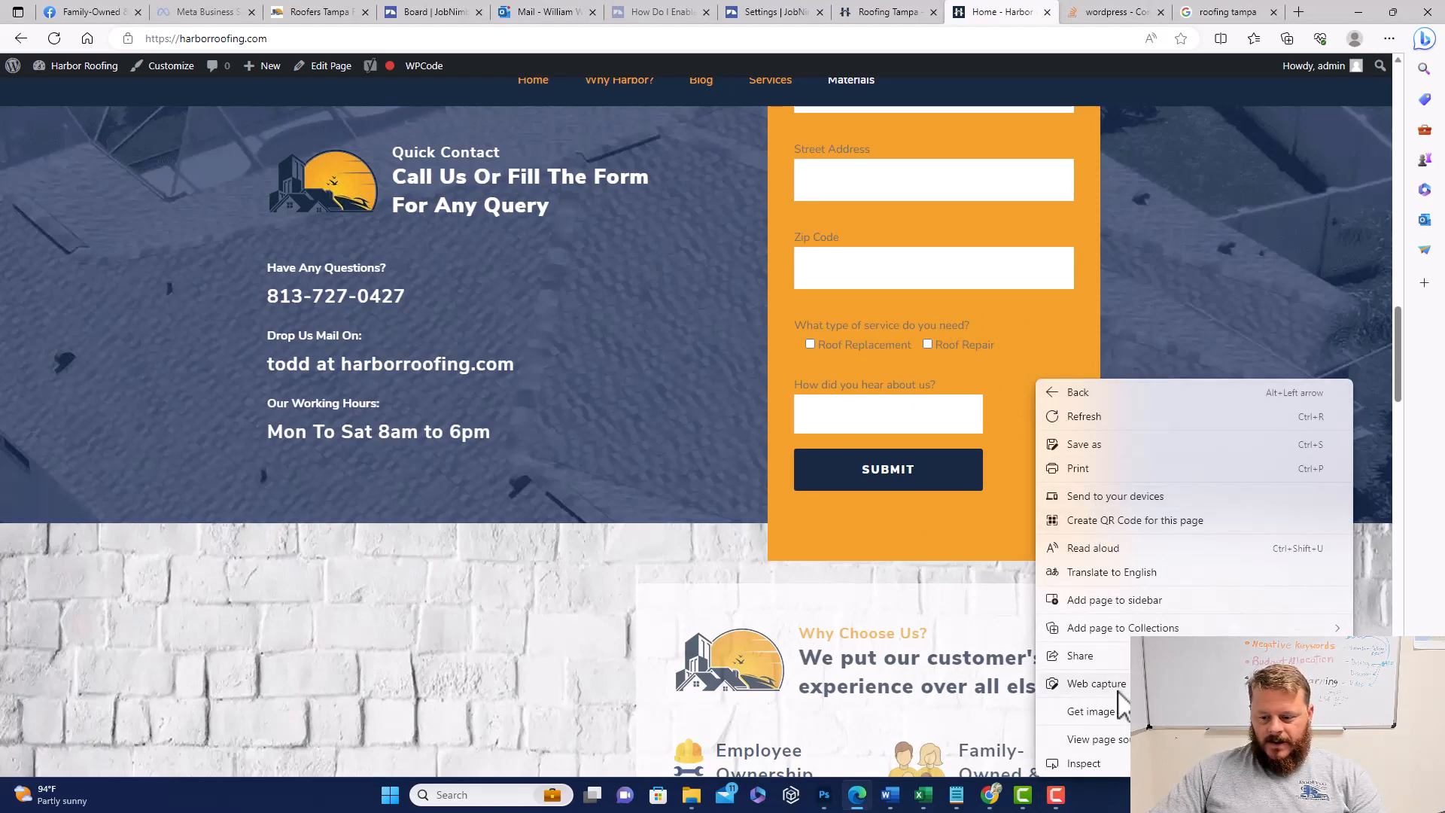
click(1093, 682)
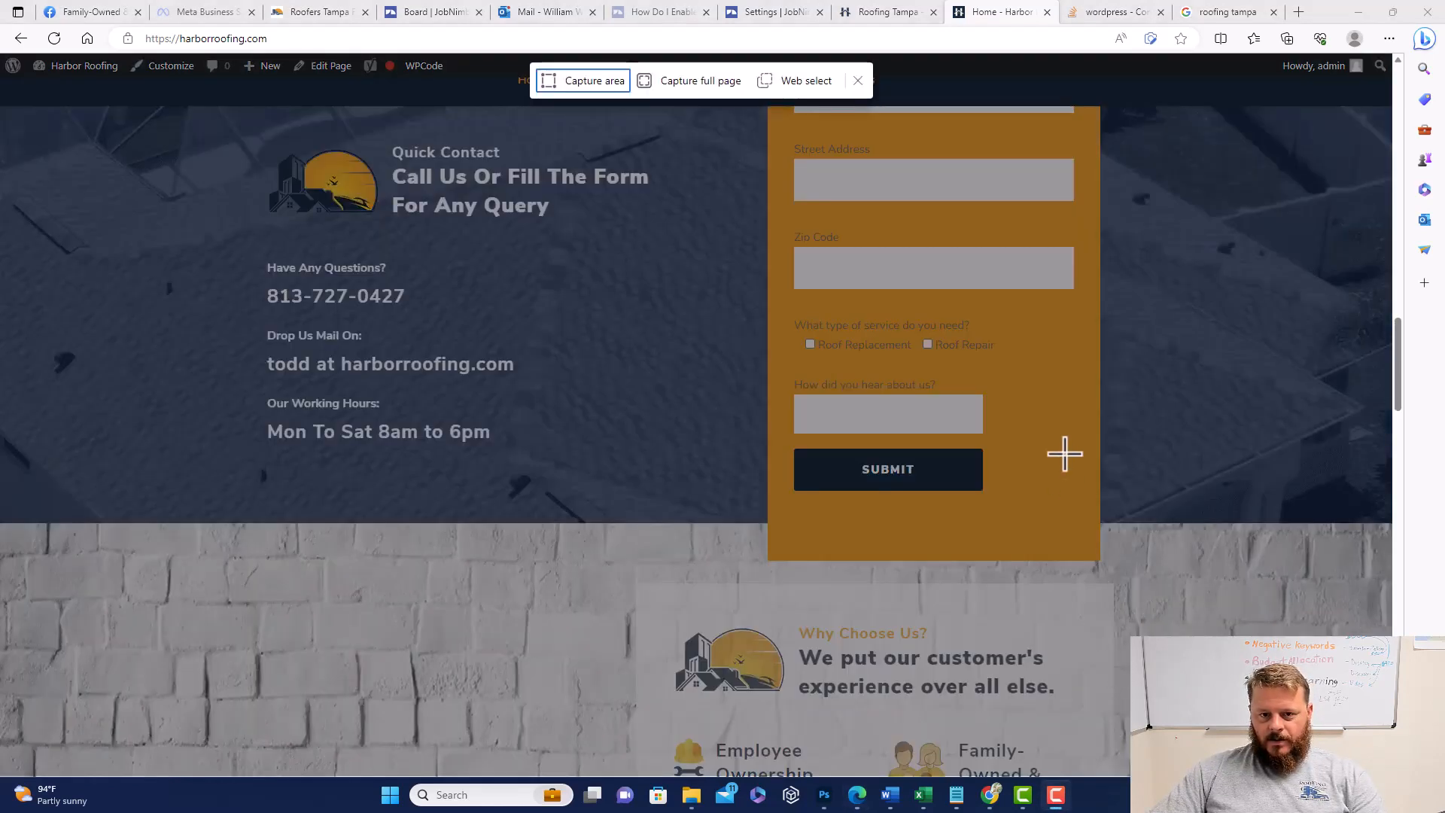
right_click(1064, 453)
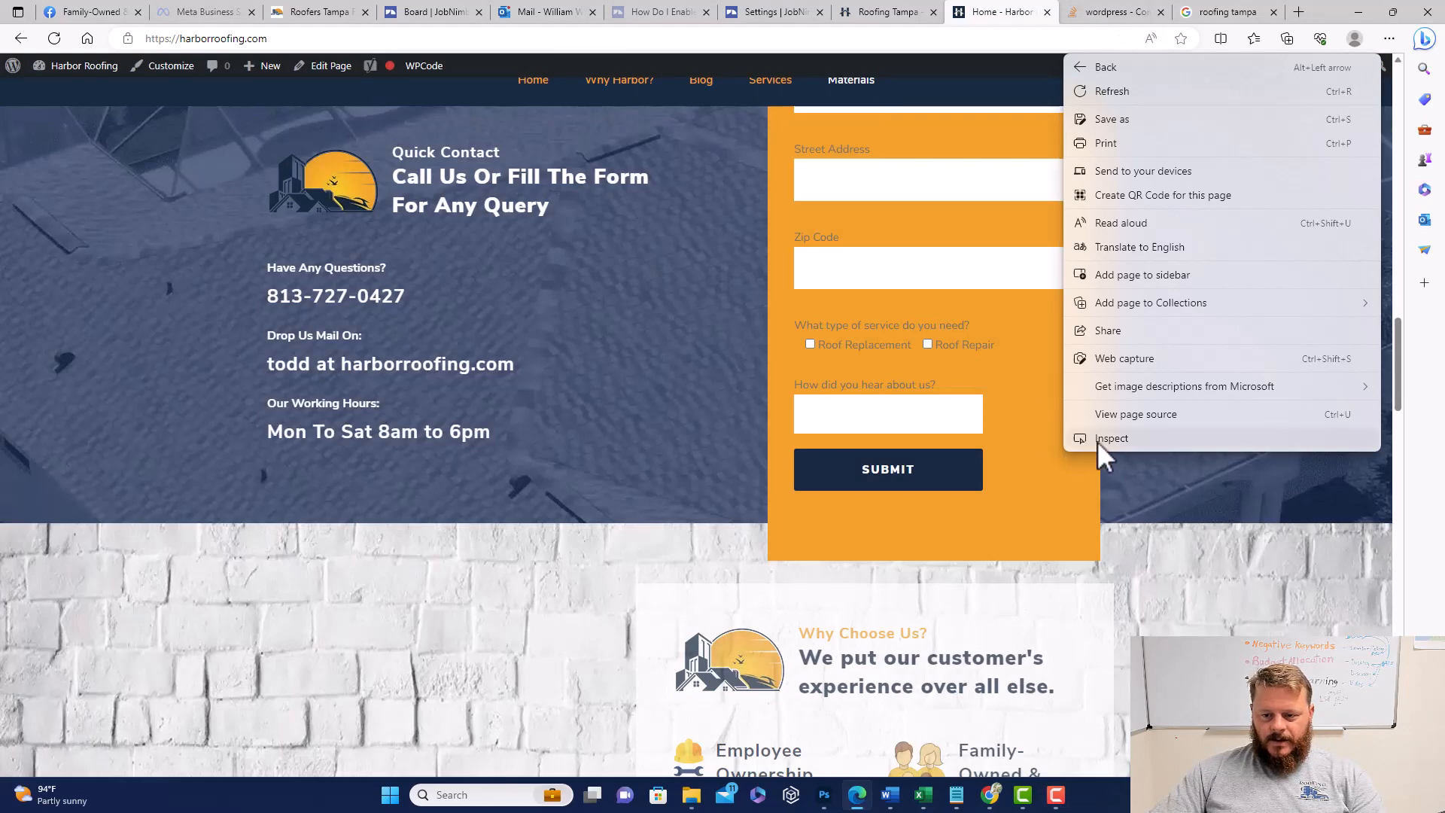
click(1113, 438)
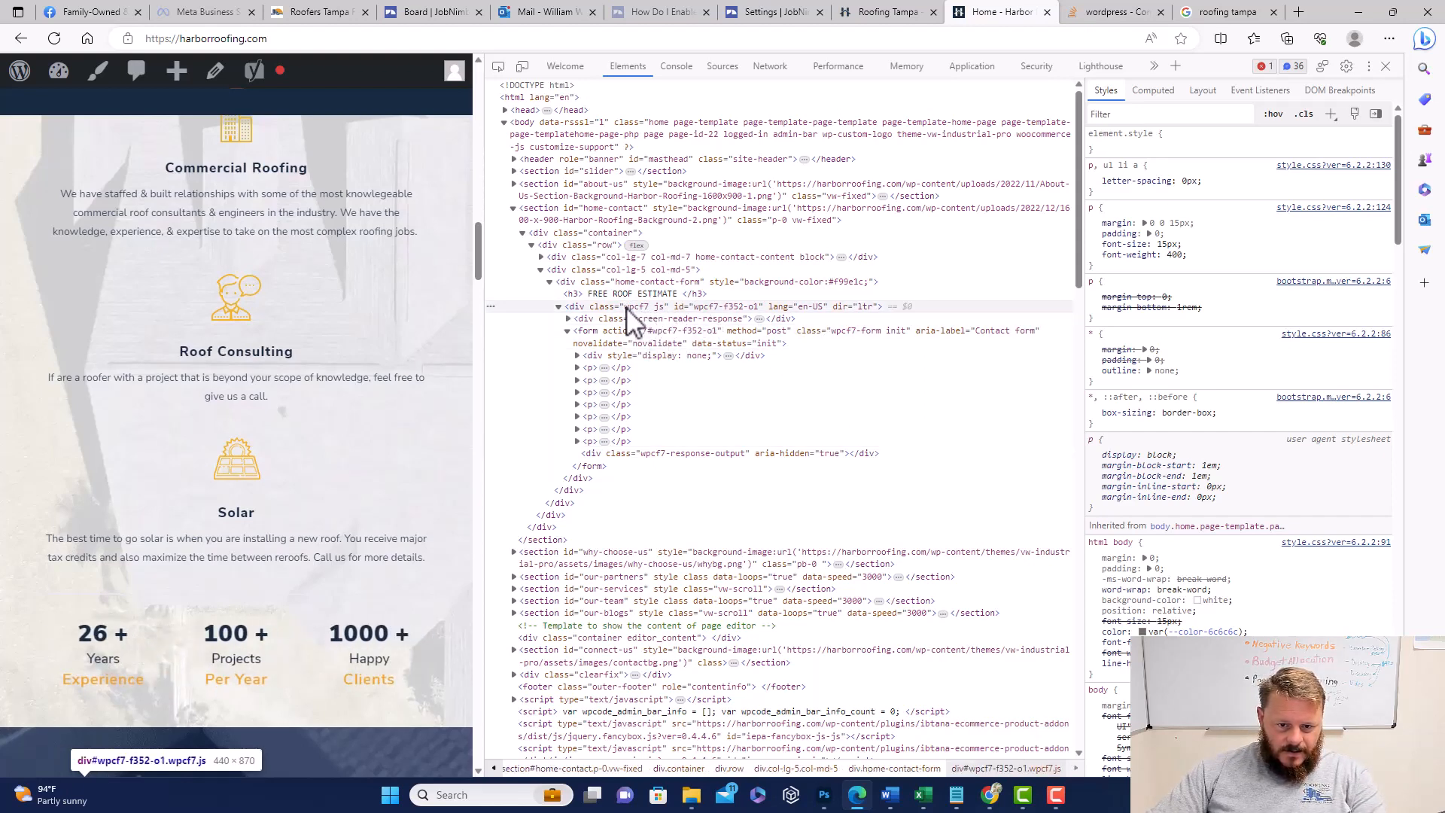
click(627, 306)
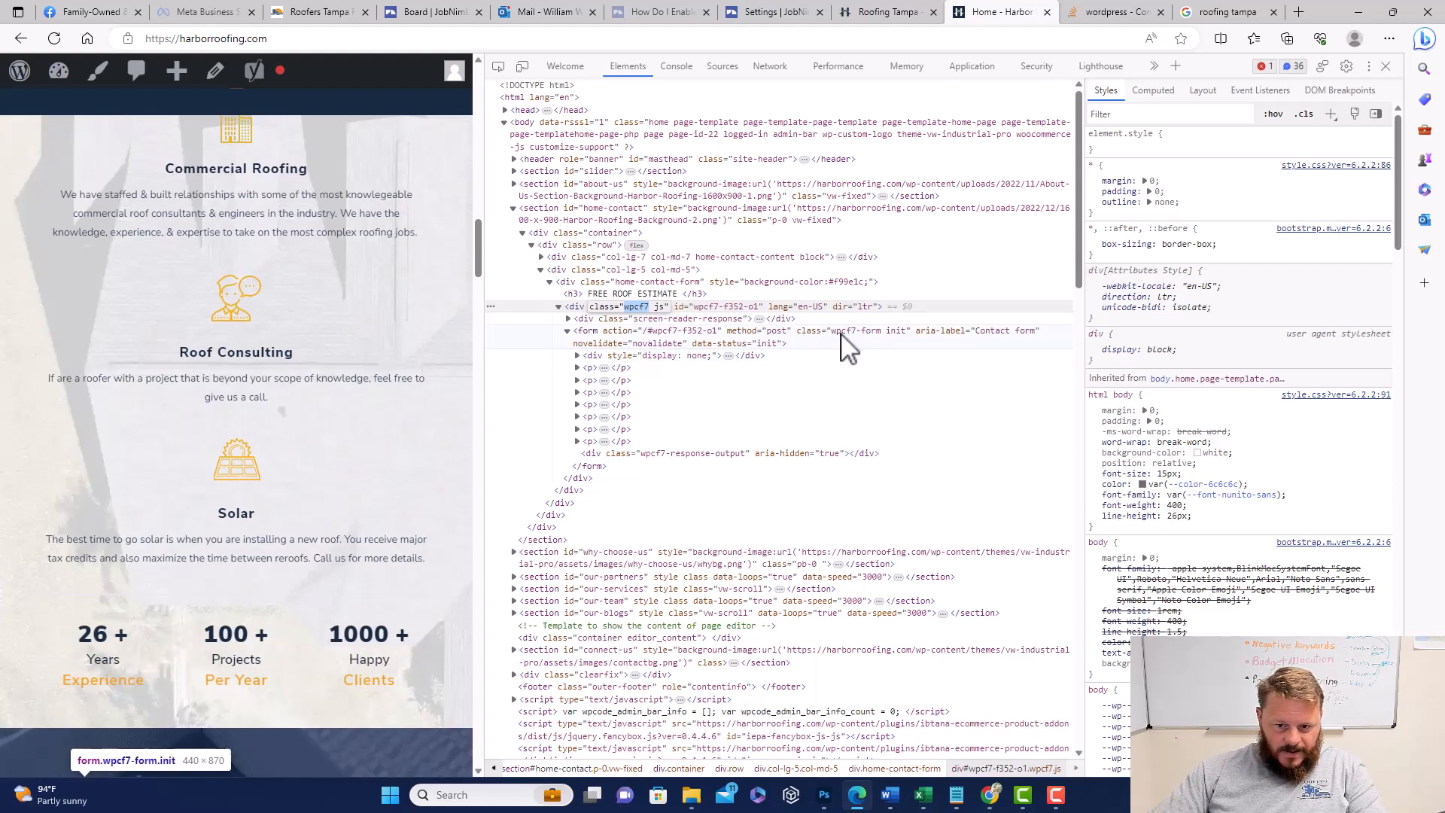
mouse_move(855, 352)
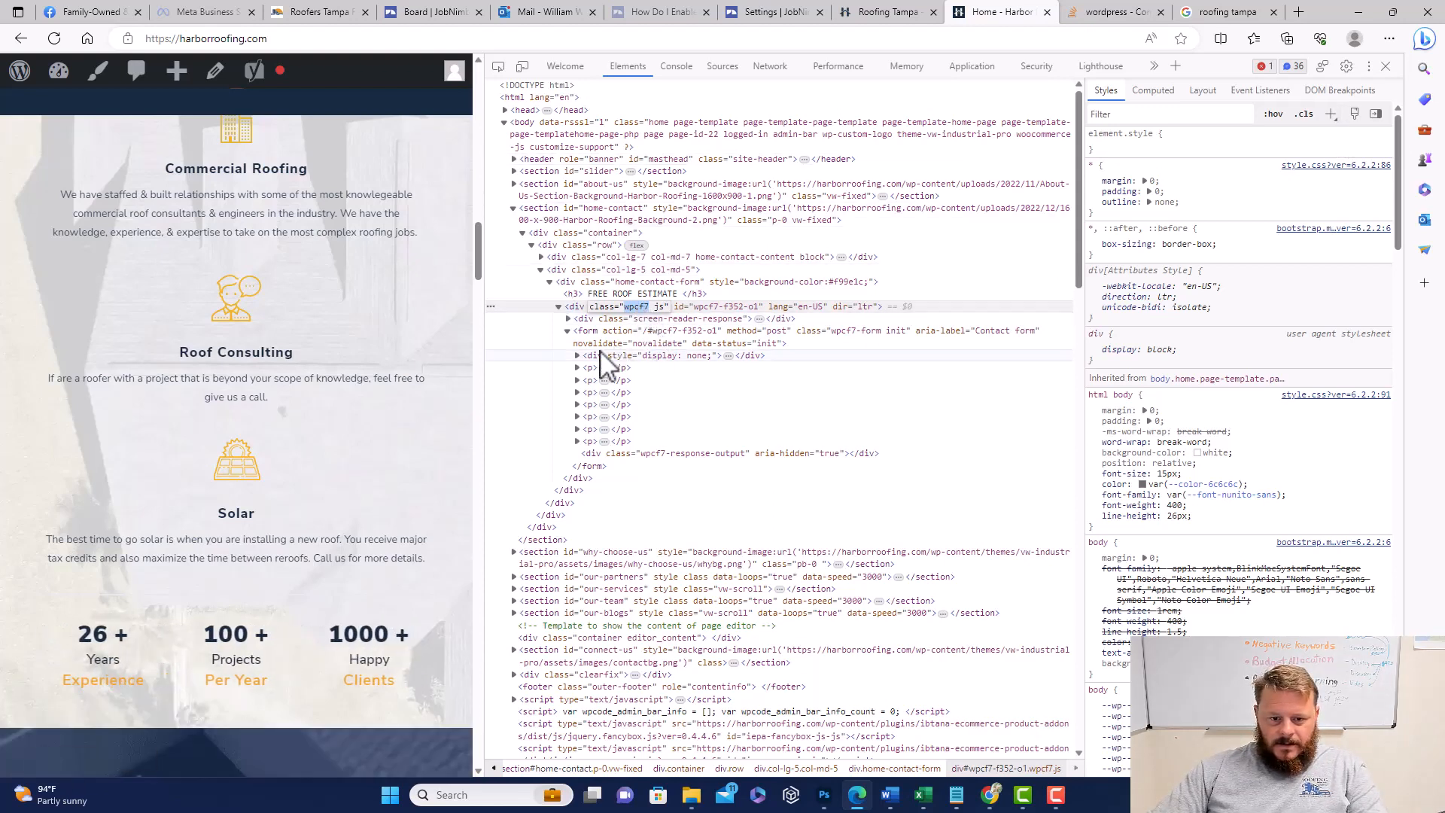
mouse_move(595, 367)
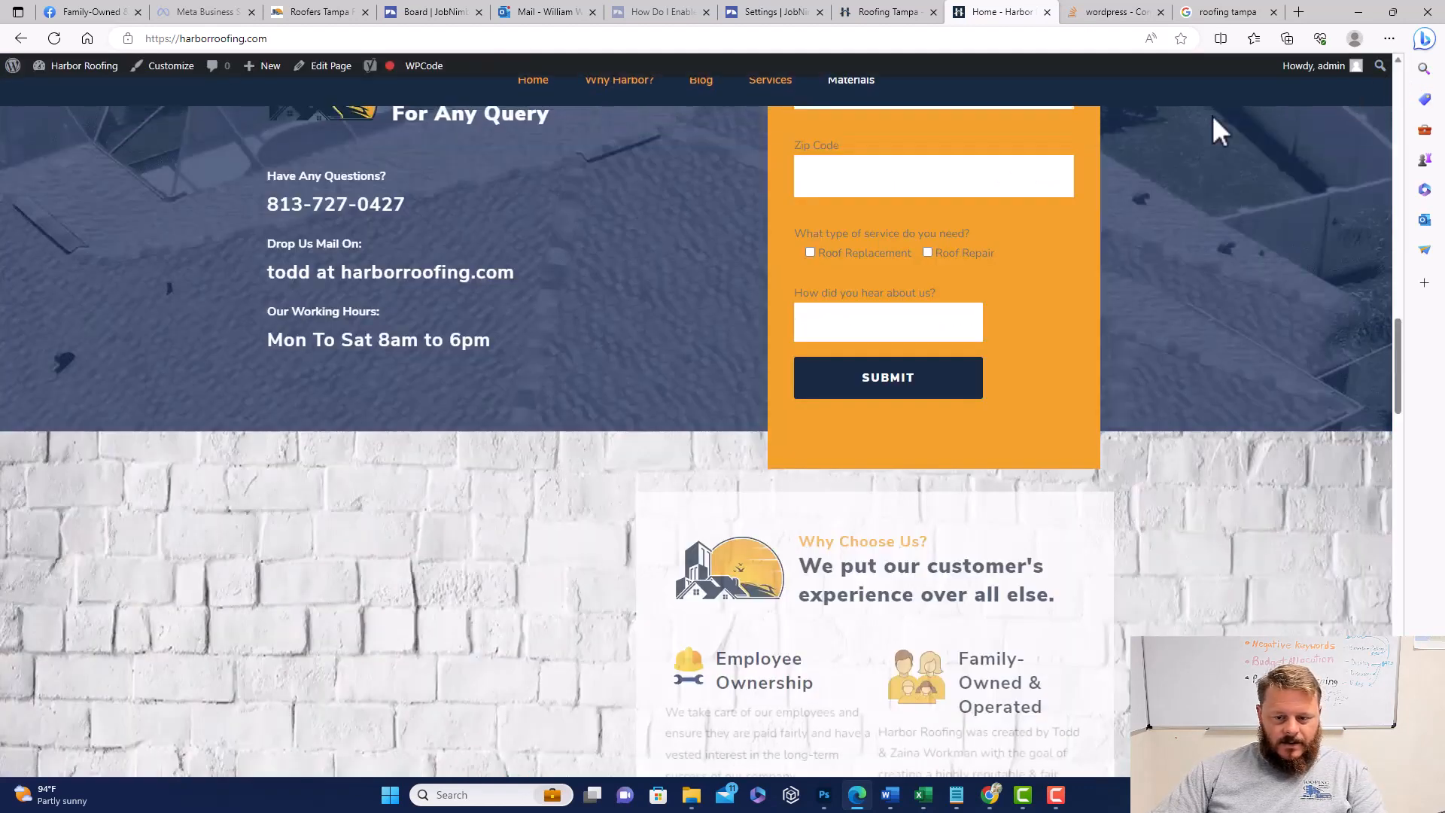
mouse_move(834, 311)
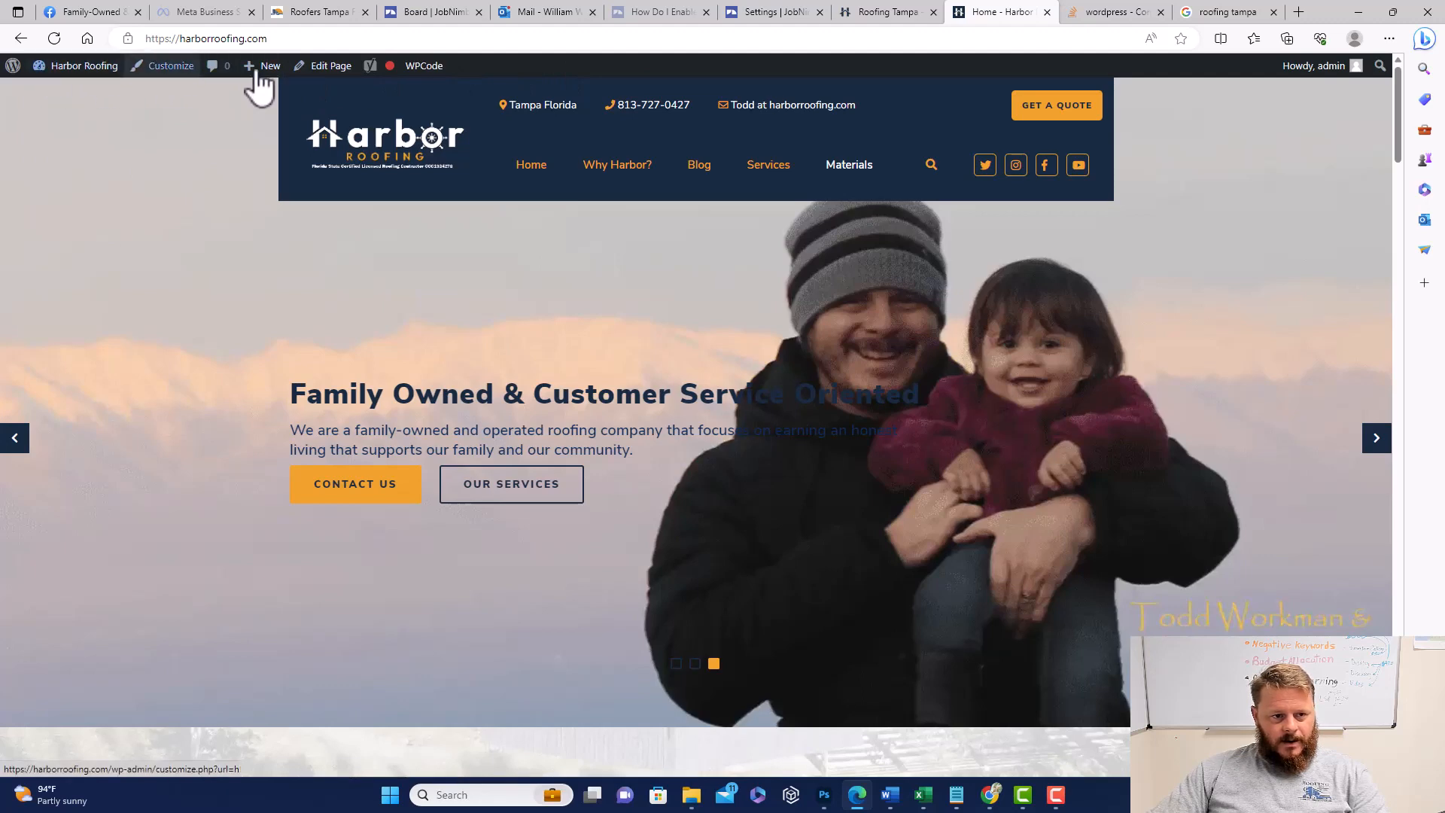
mouse_move(171, 65)
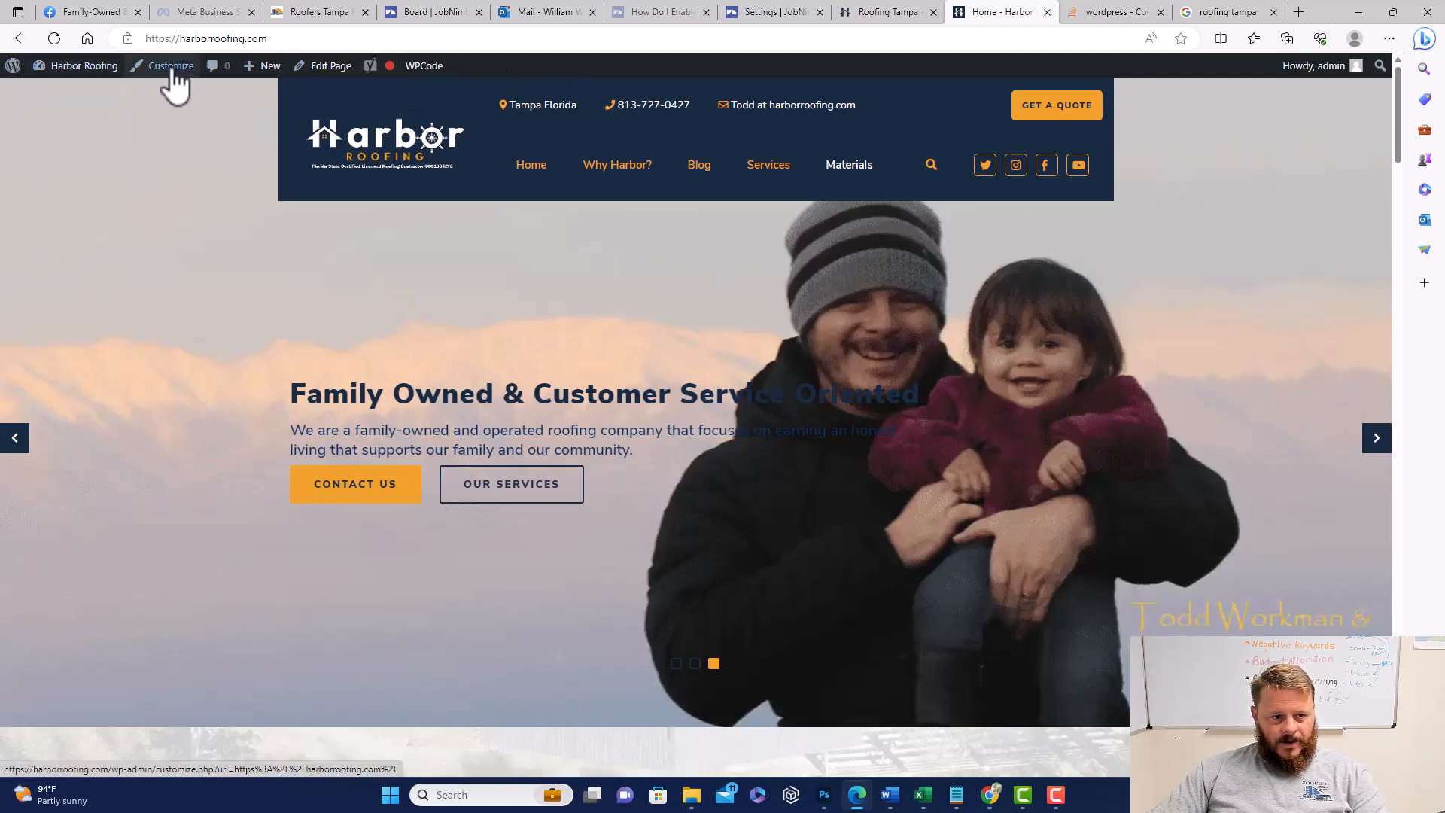
Go from the admin bar shortcuts to the Dashboard and reveal the Appearance submenu
click(83, 66)
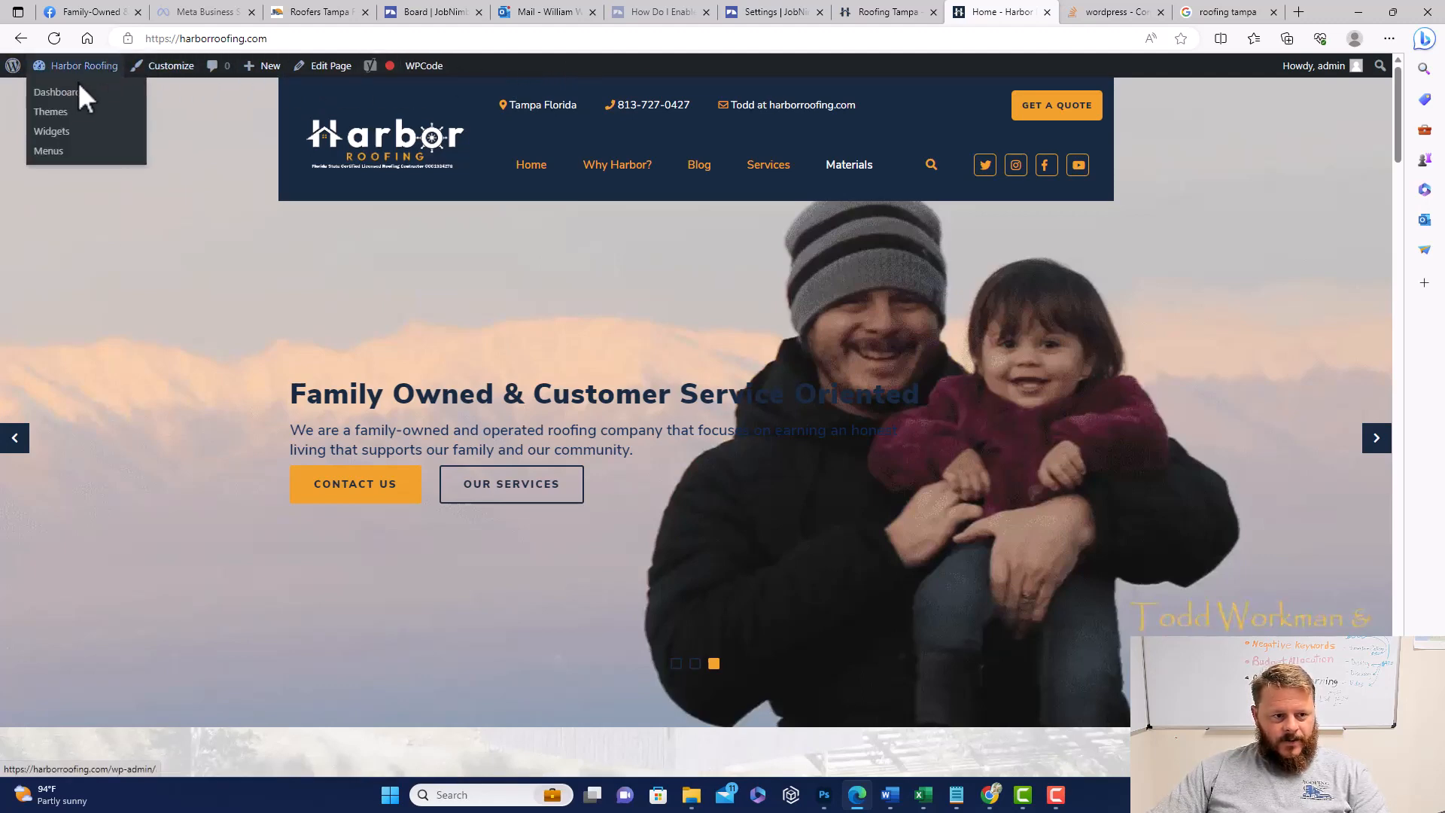
click(55, 92)
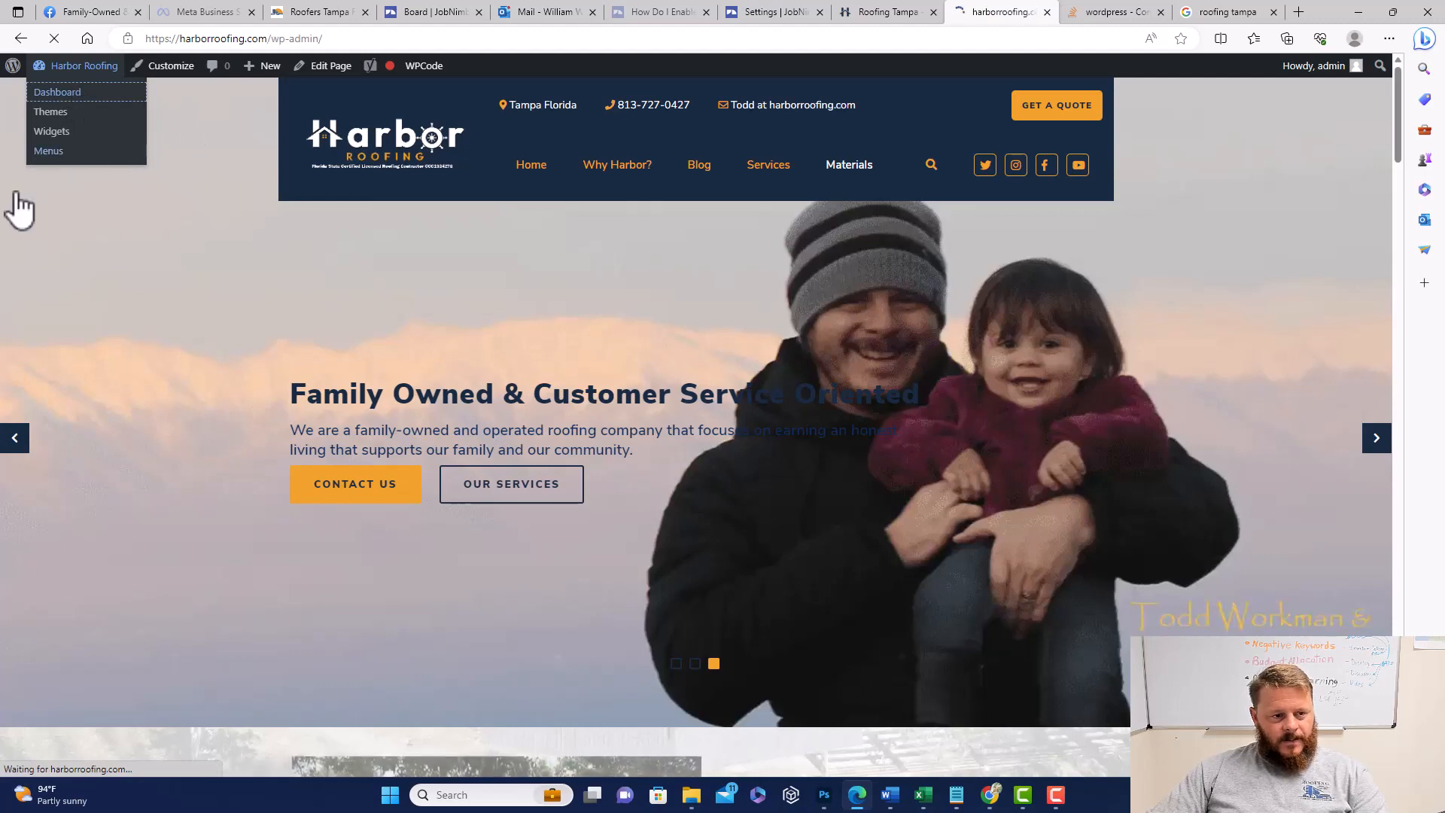
click(58, 91)
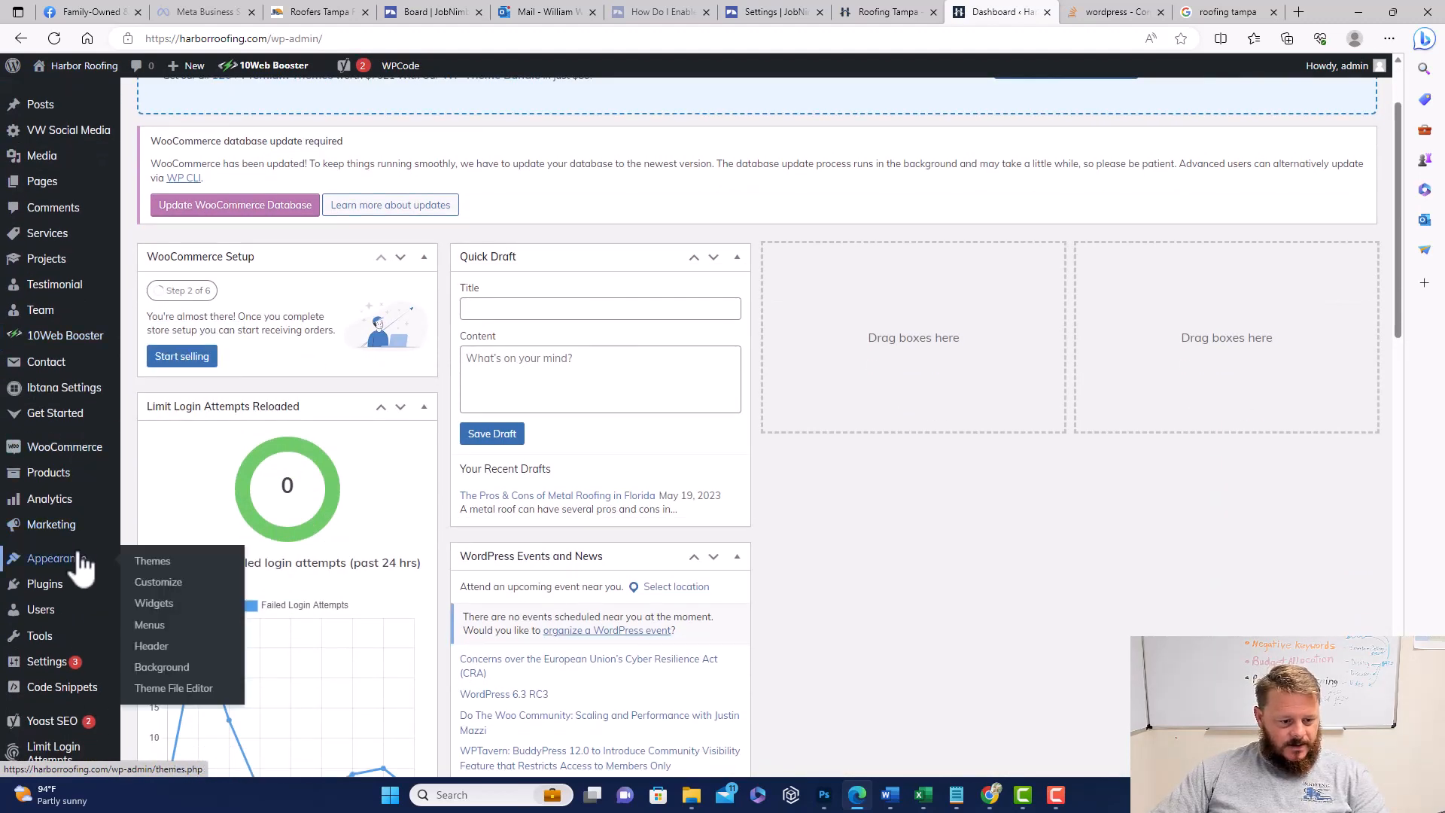
mouse_move(158, 581)
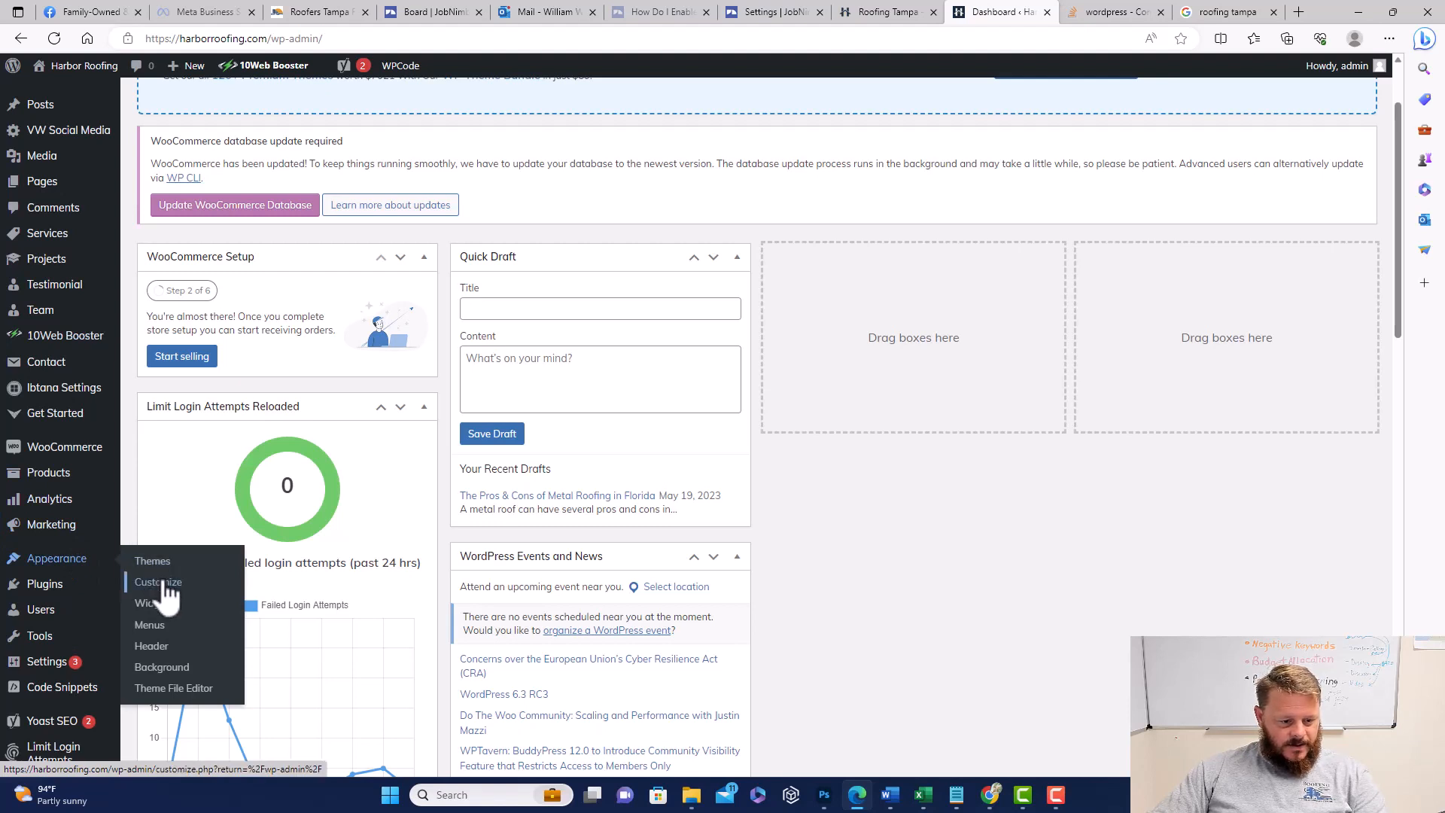
Launch Appearance > Customize and open its Additional CSS panel with the existing rules
click(157, 582)
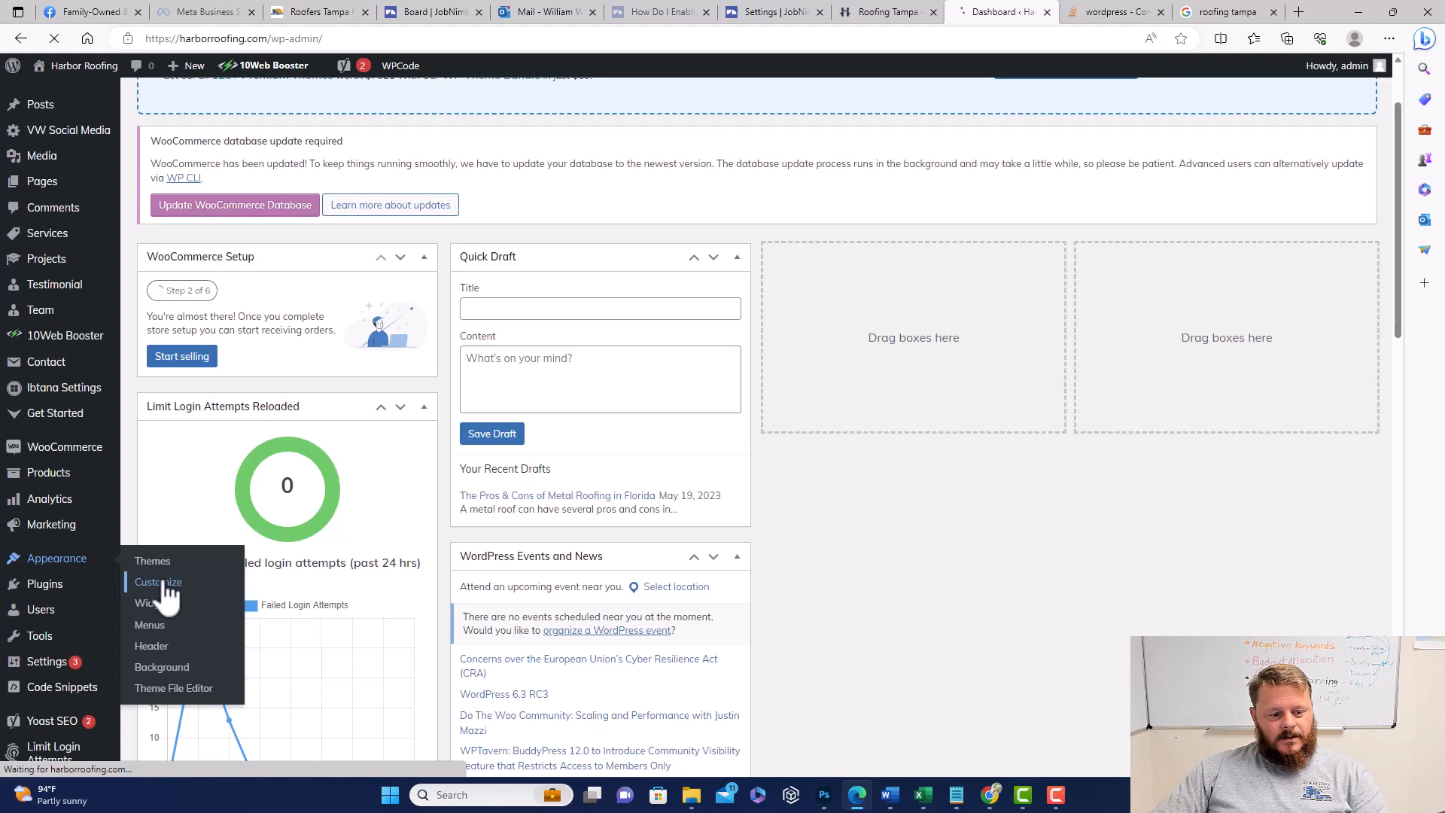
click(157, 581)
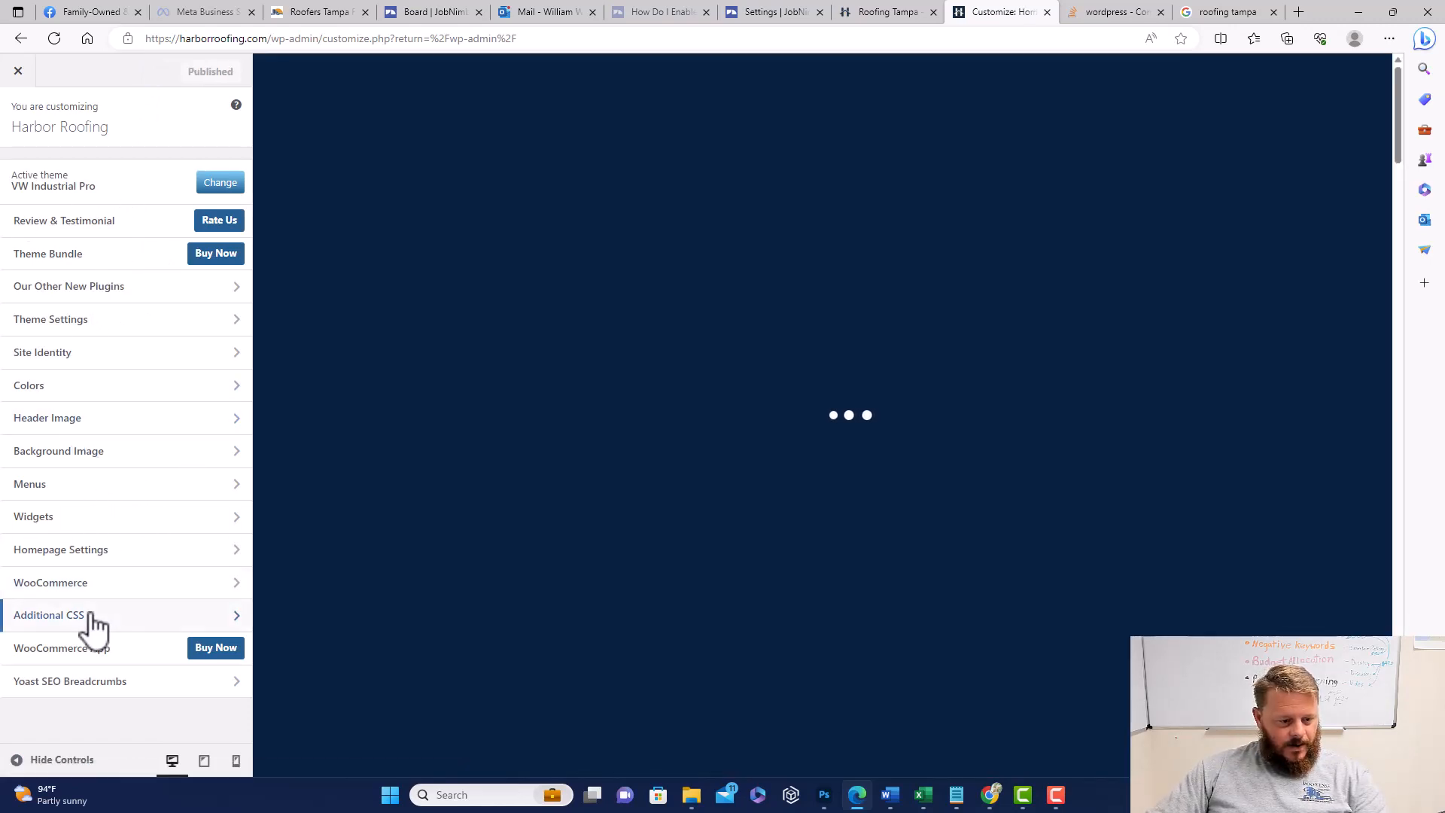
click(48, 615)
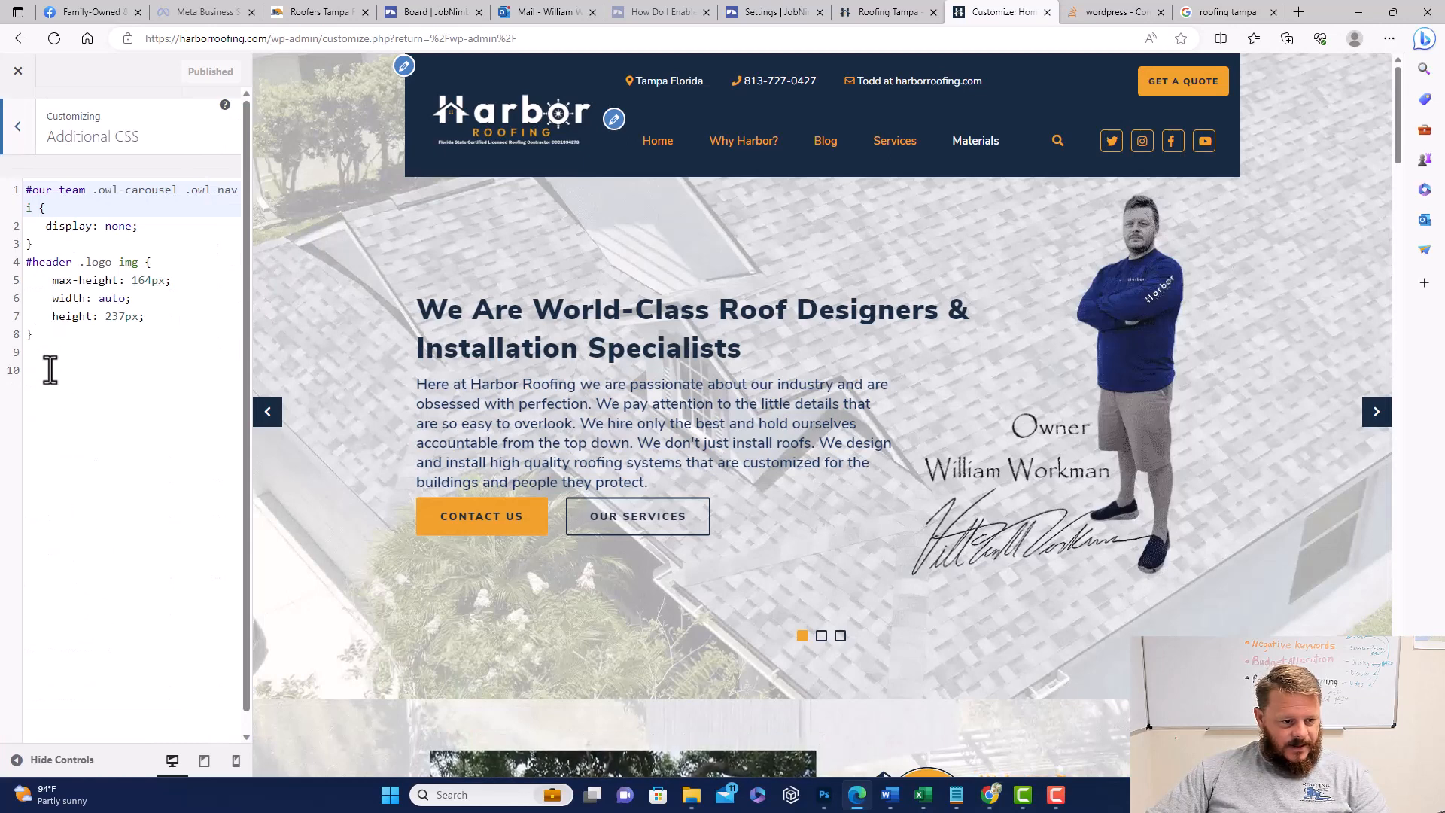
Start a .wpcf7 p rule on line 10 and type margin-bottom inside it
click(51, 370)
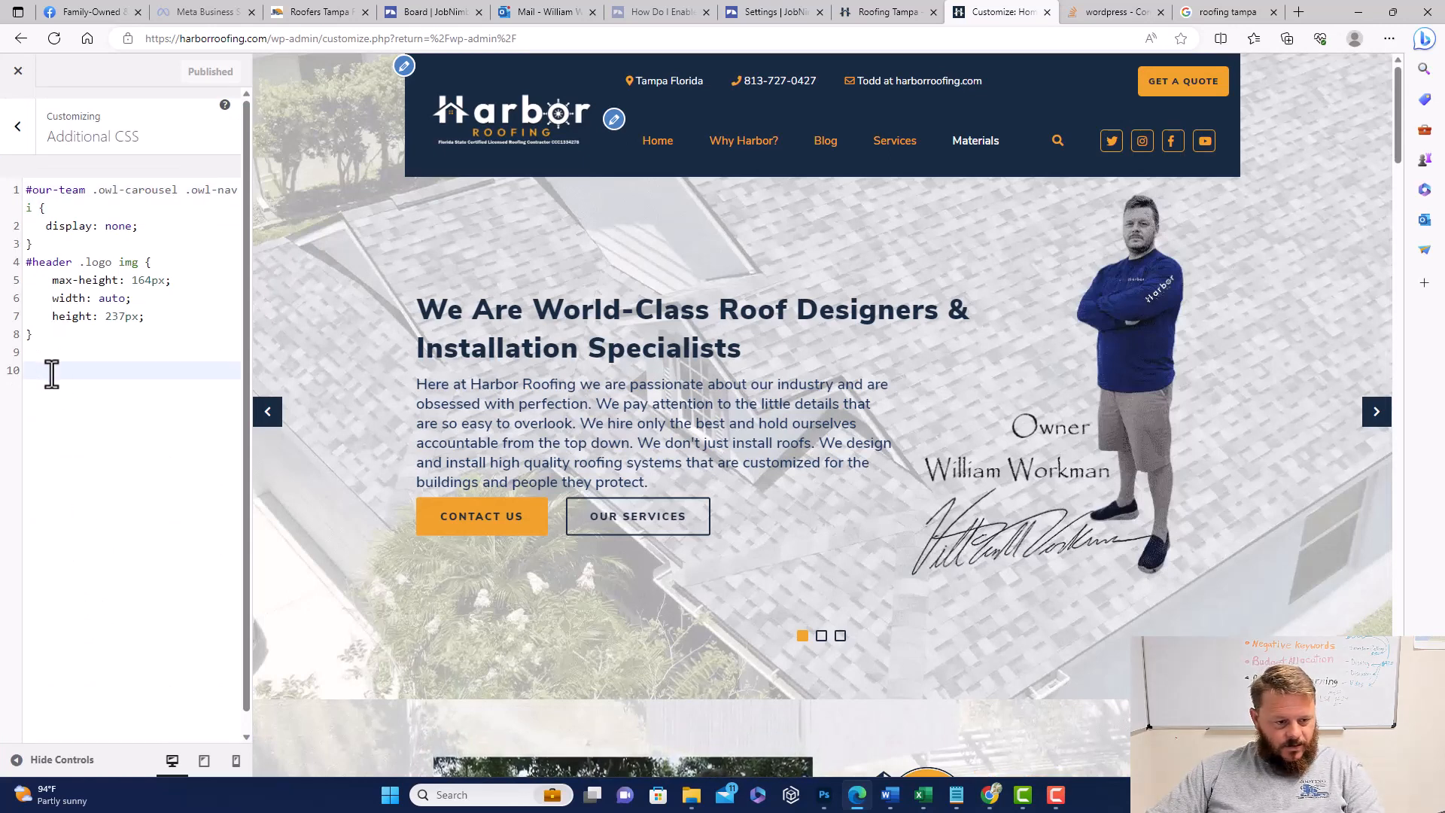
text(wpcf7 p {)
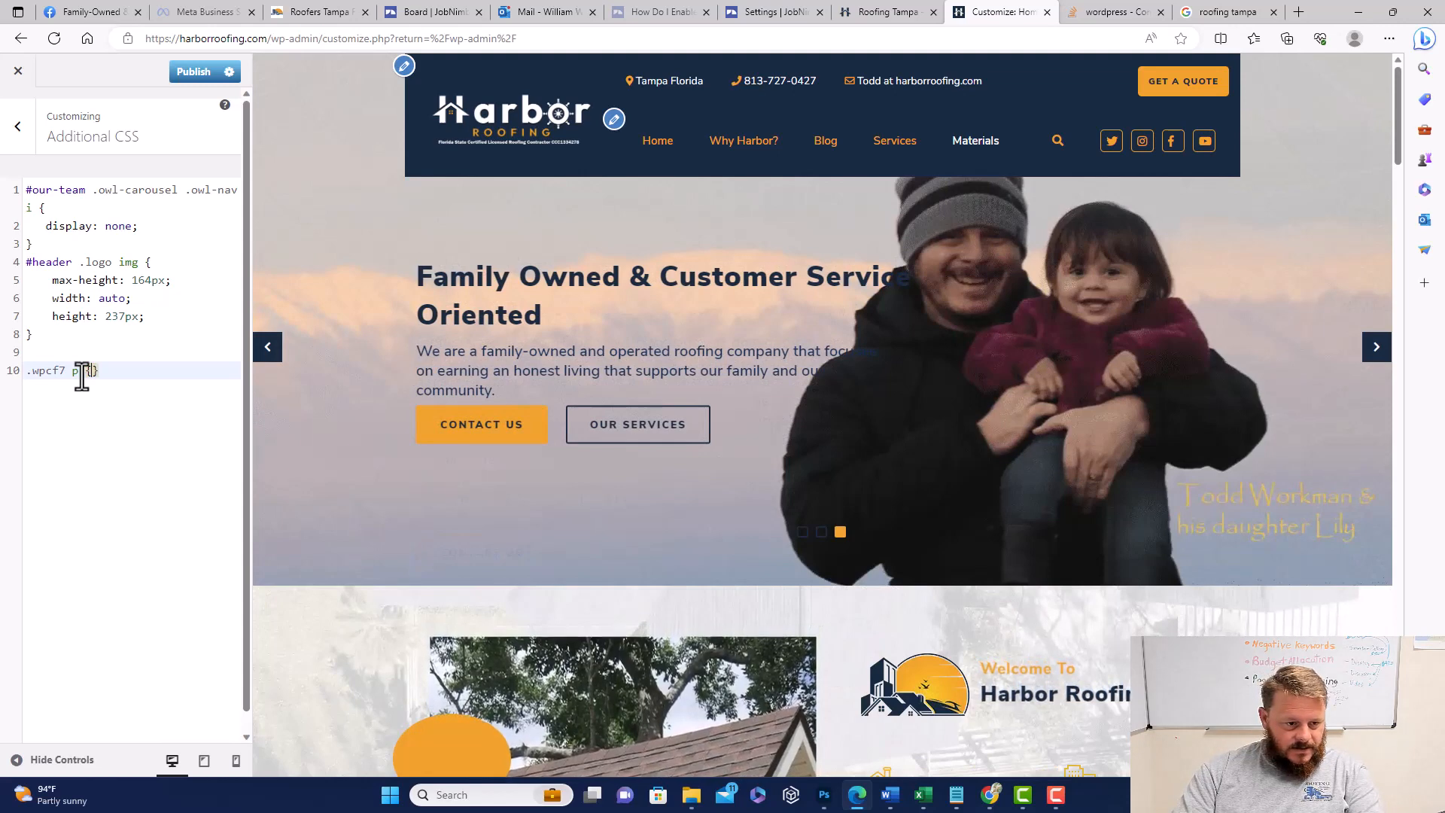
key(Enter)
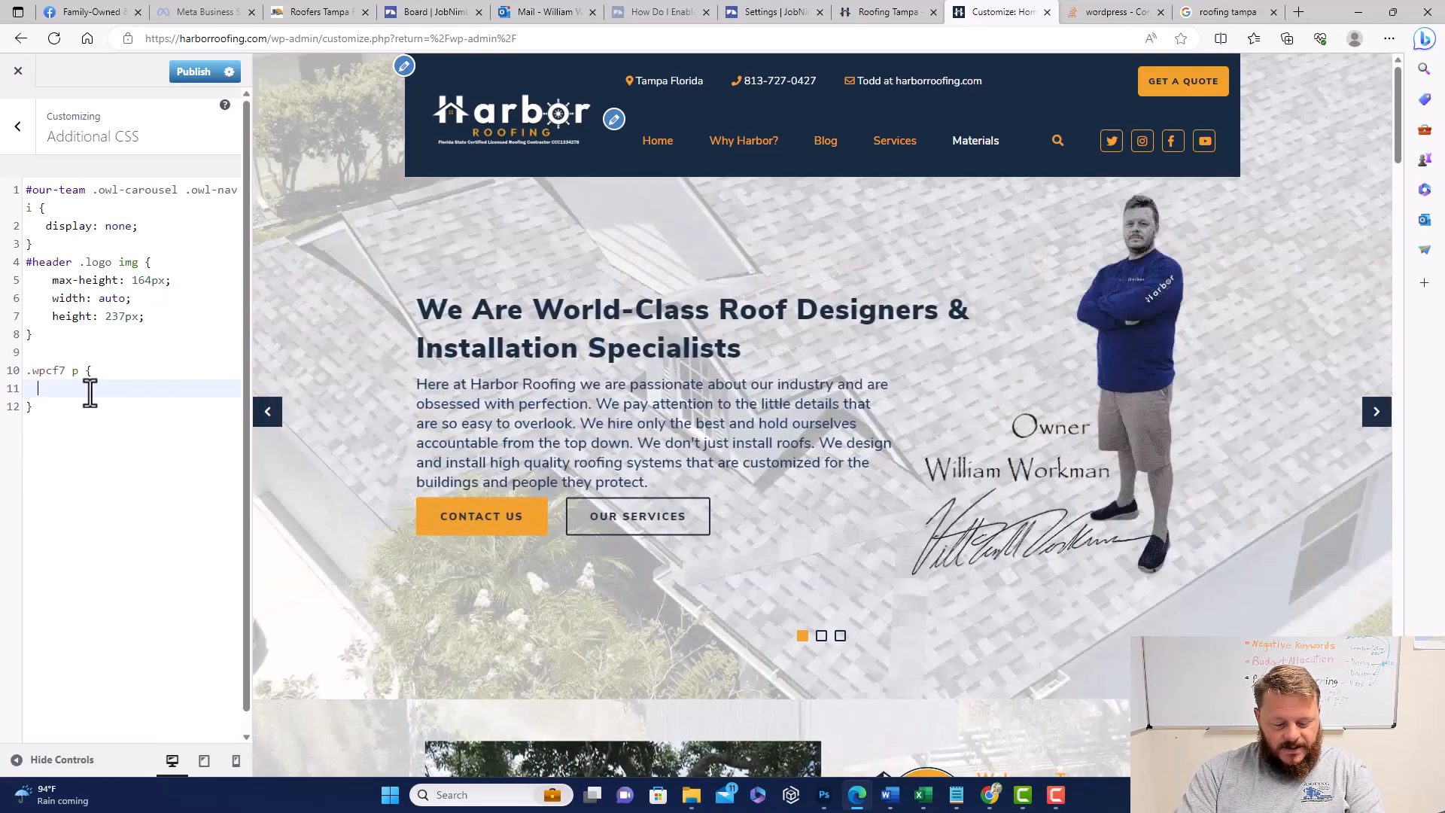
text(margin)
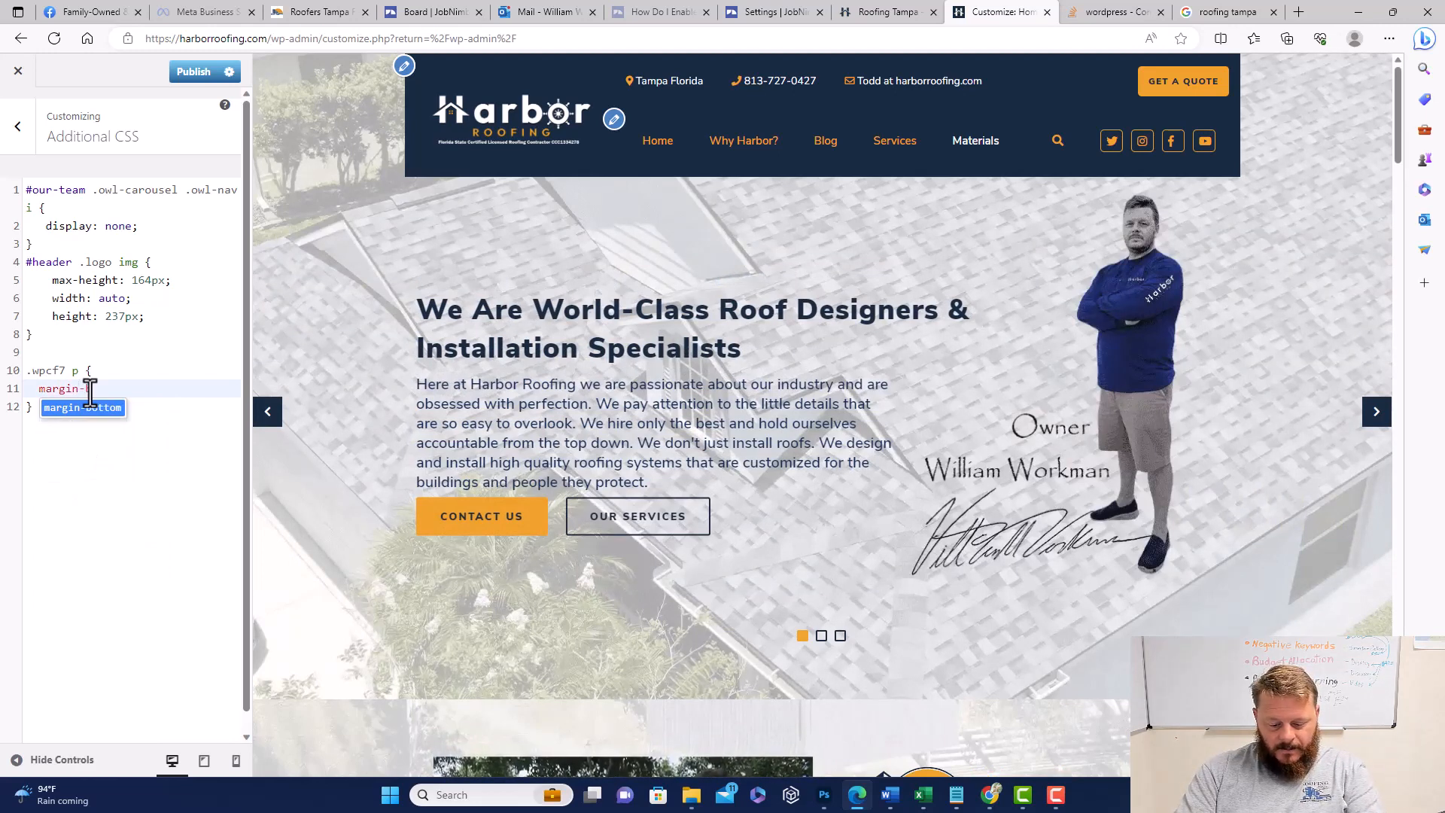
text(-bottom)
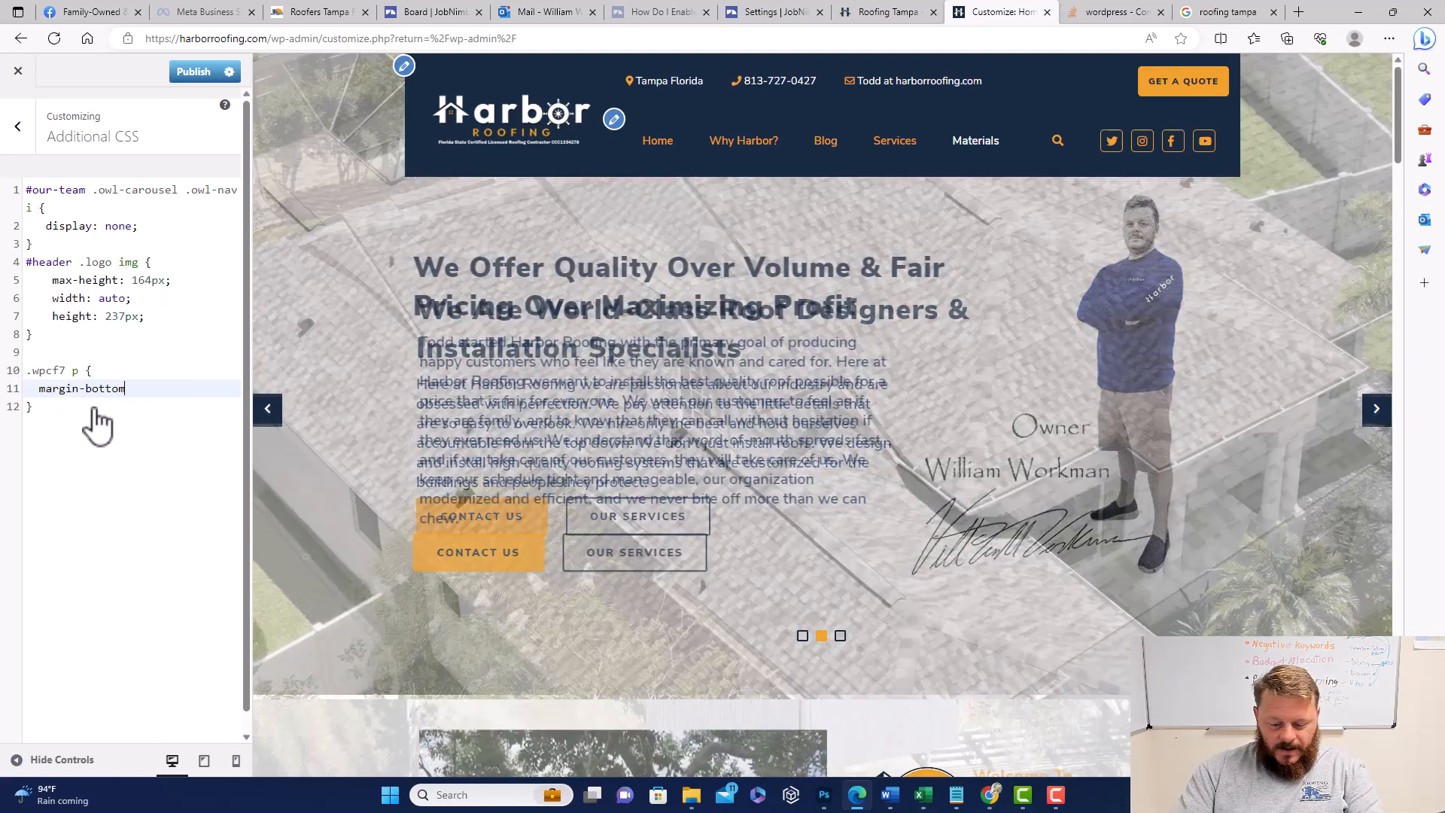
Finish the declaration as margin-bottom: -20px and check the tightened estimate form in the preview
text(:)
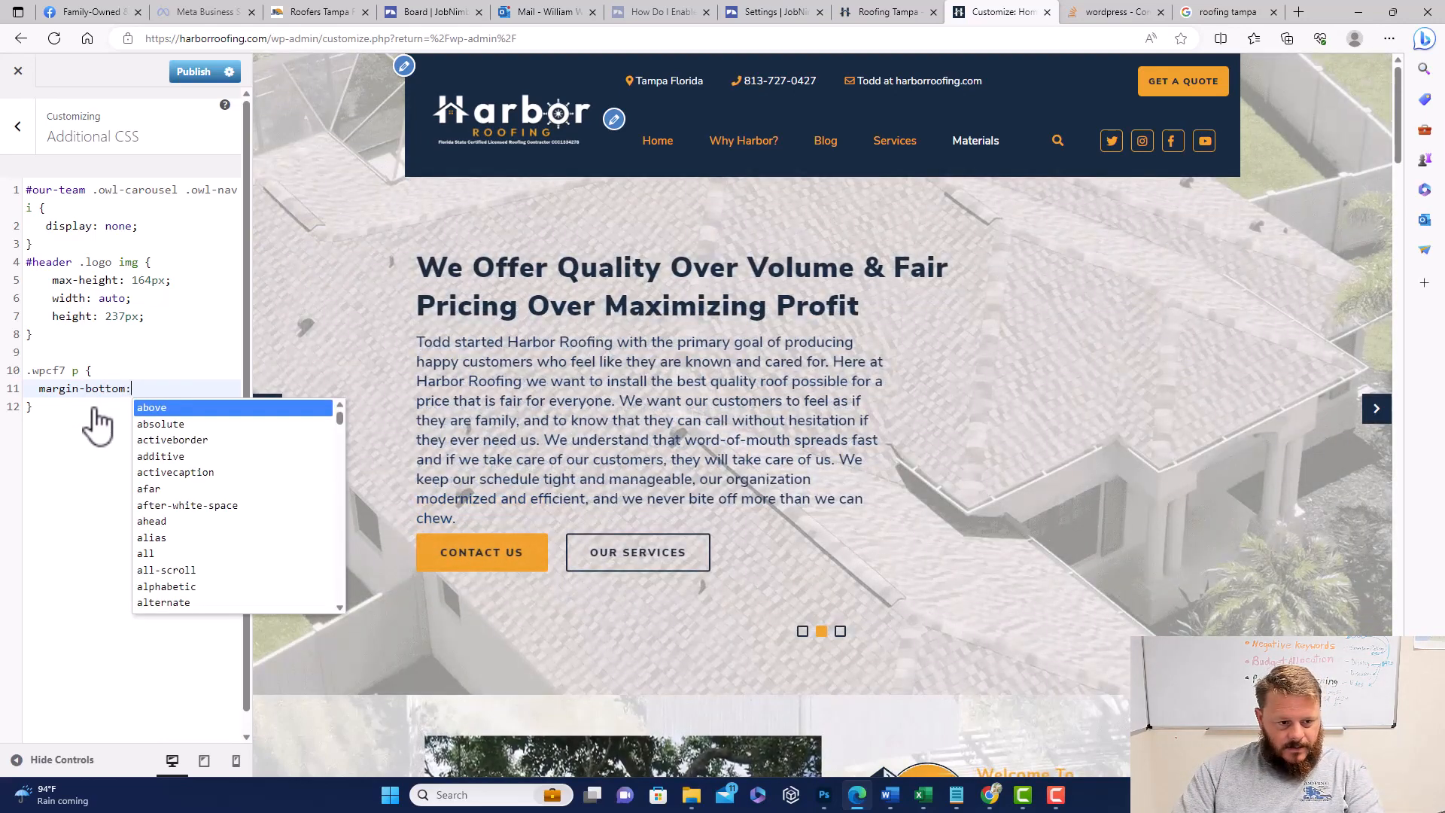
scroll(down, 3)
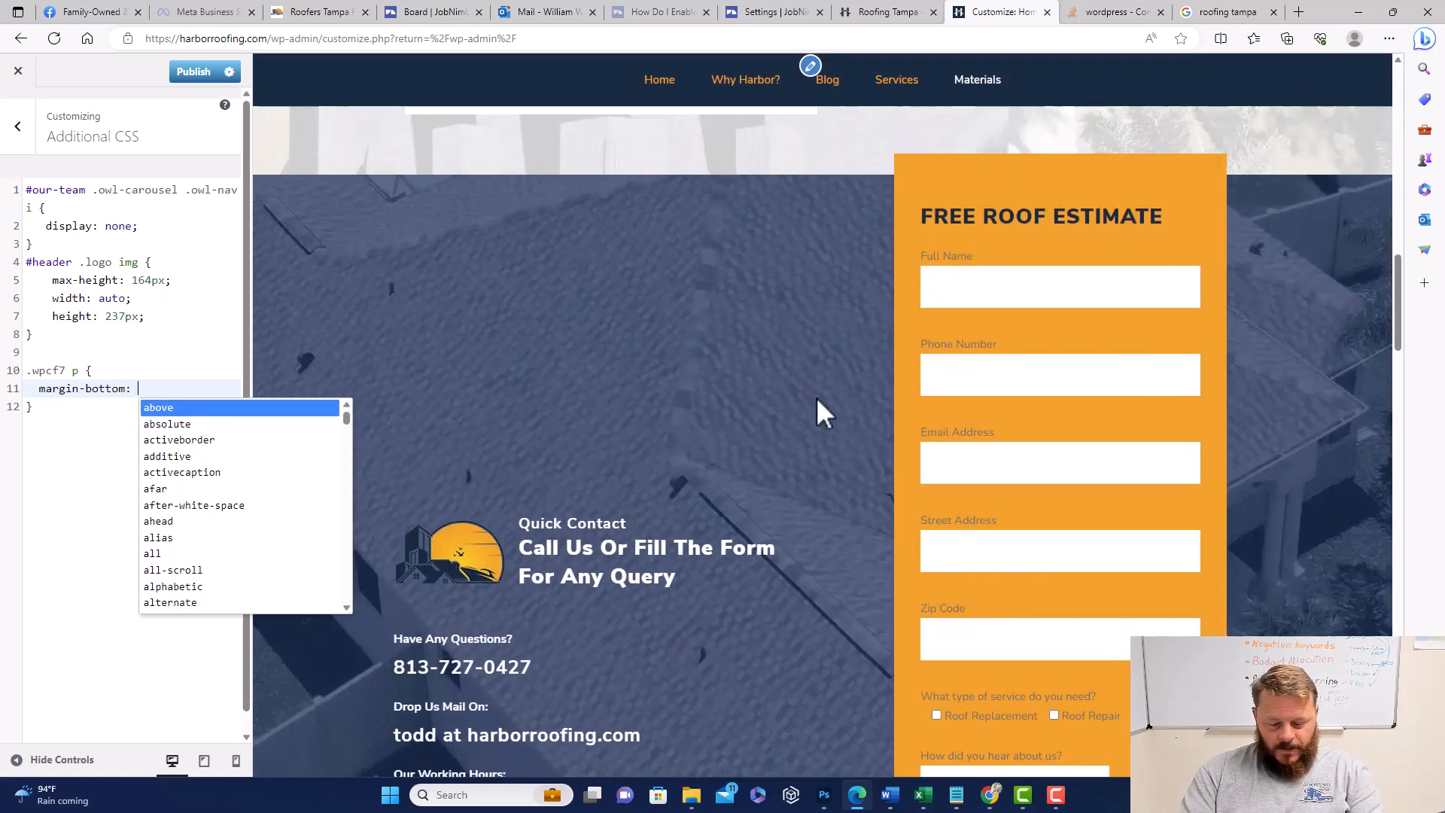
text(-2)
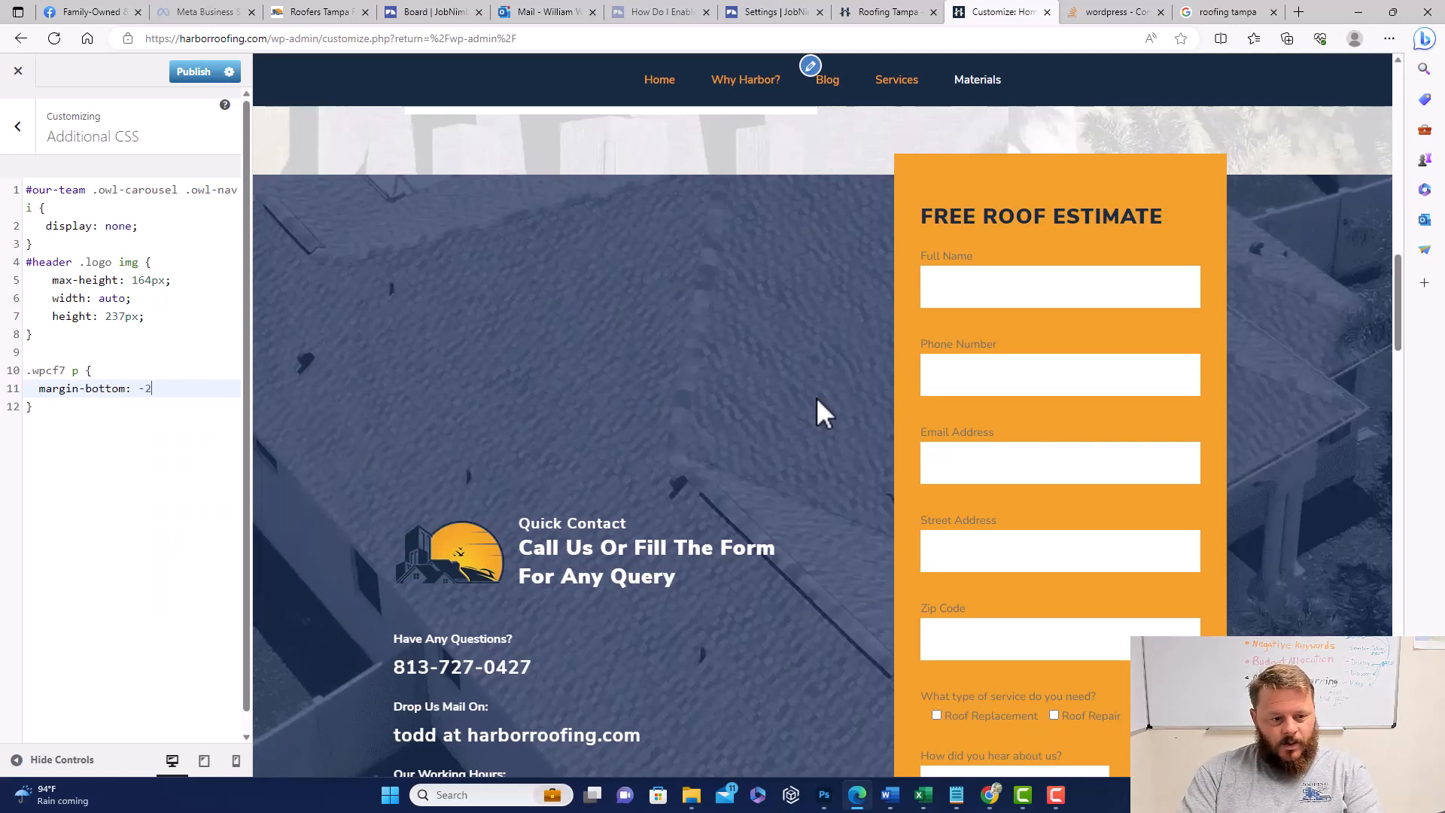
text(p)
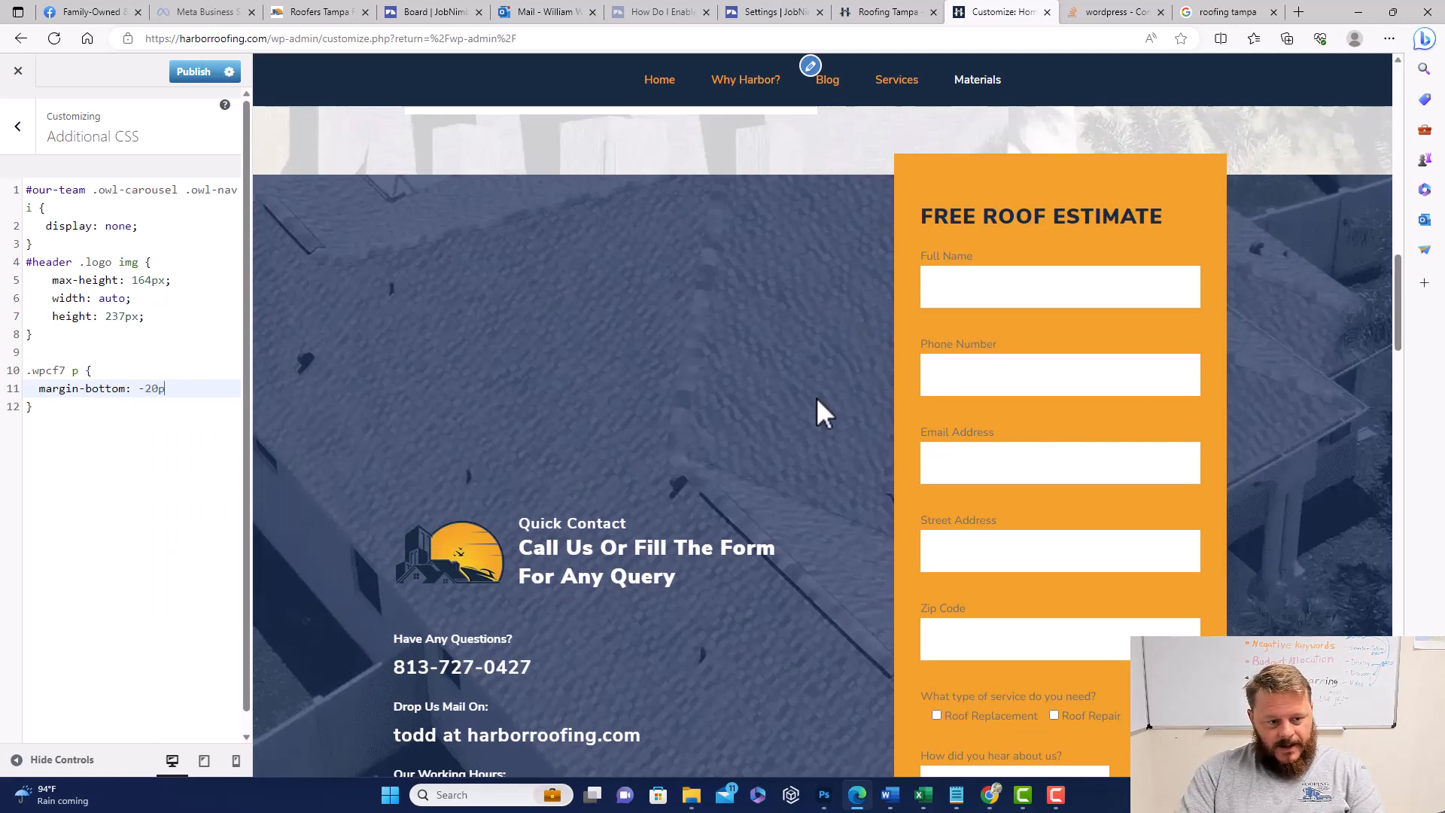
text(x)
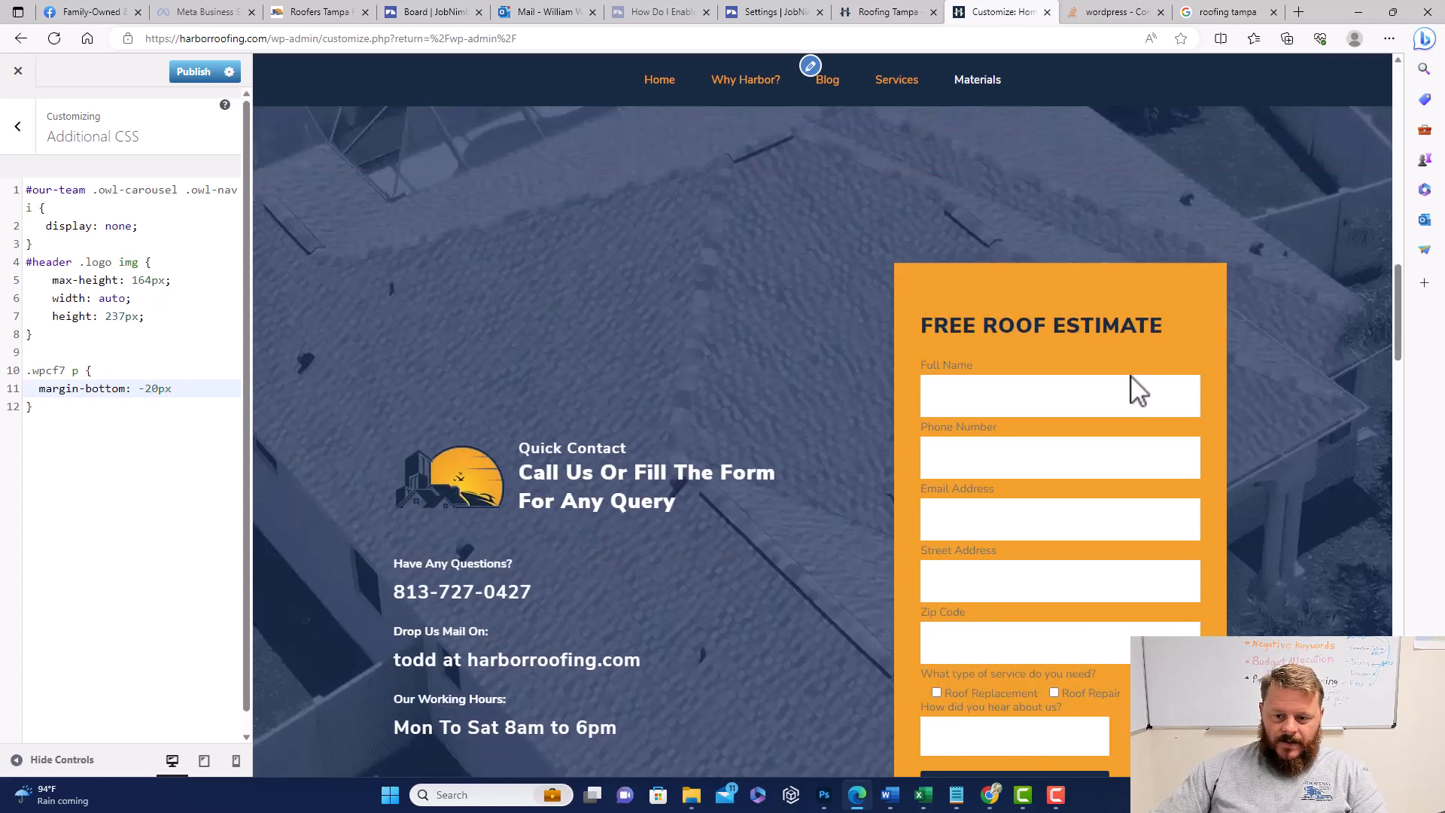
scroll(down, 3)
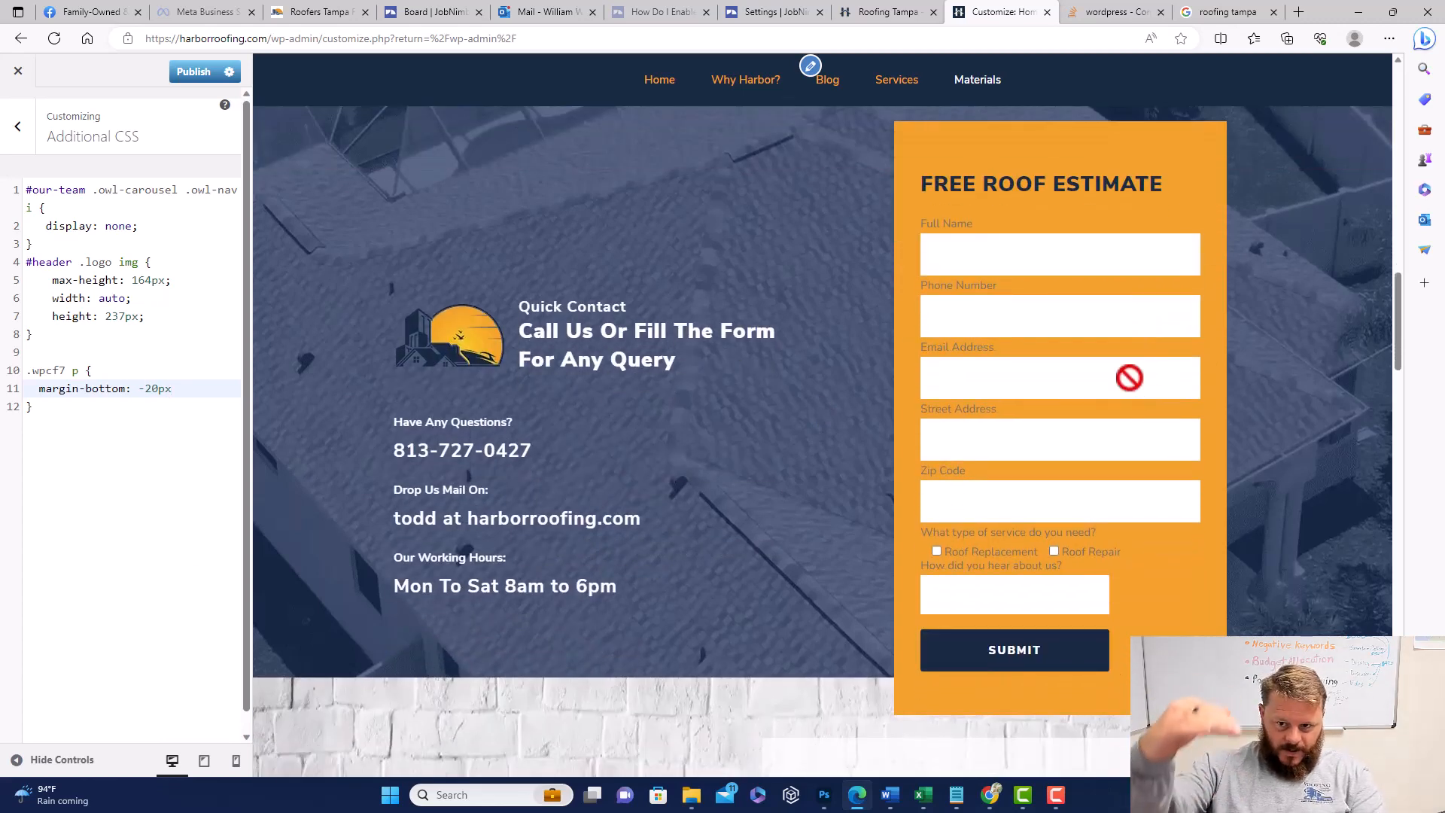